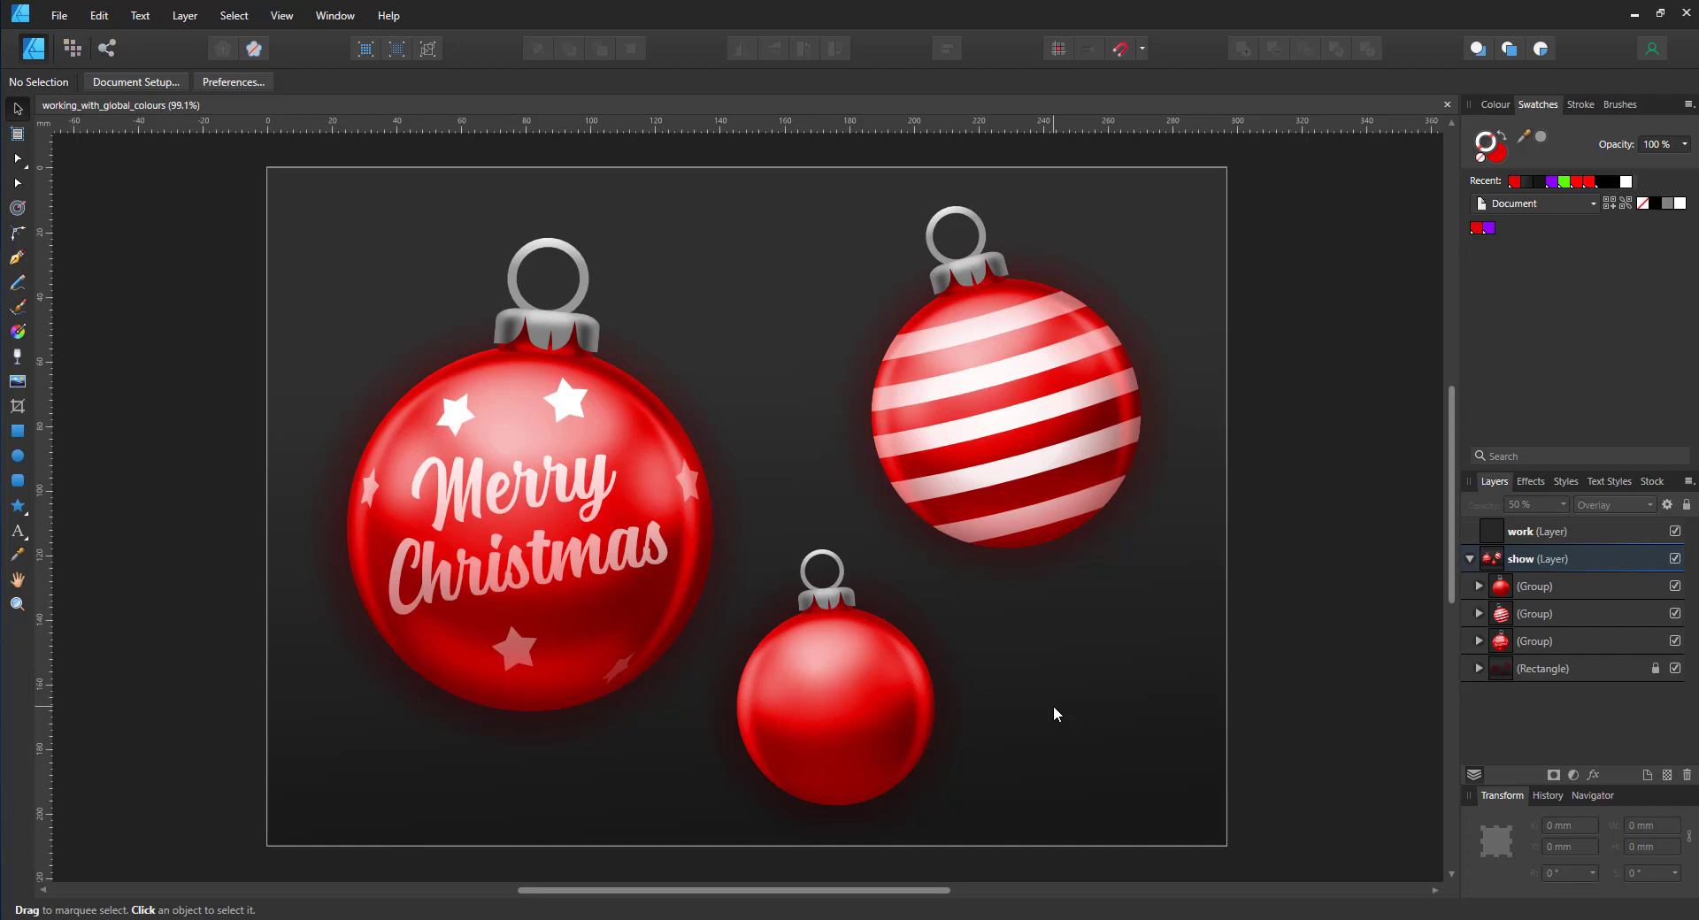
mouse_move(1628, 604)
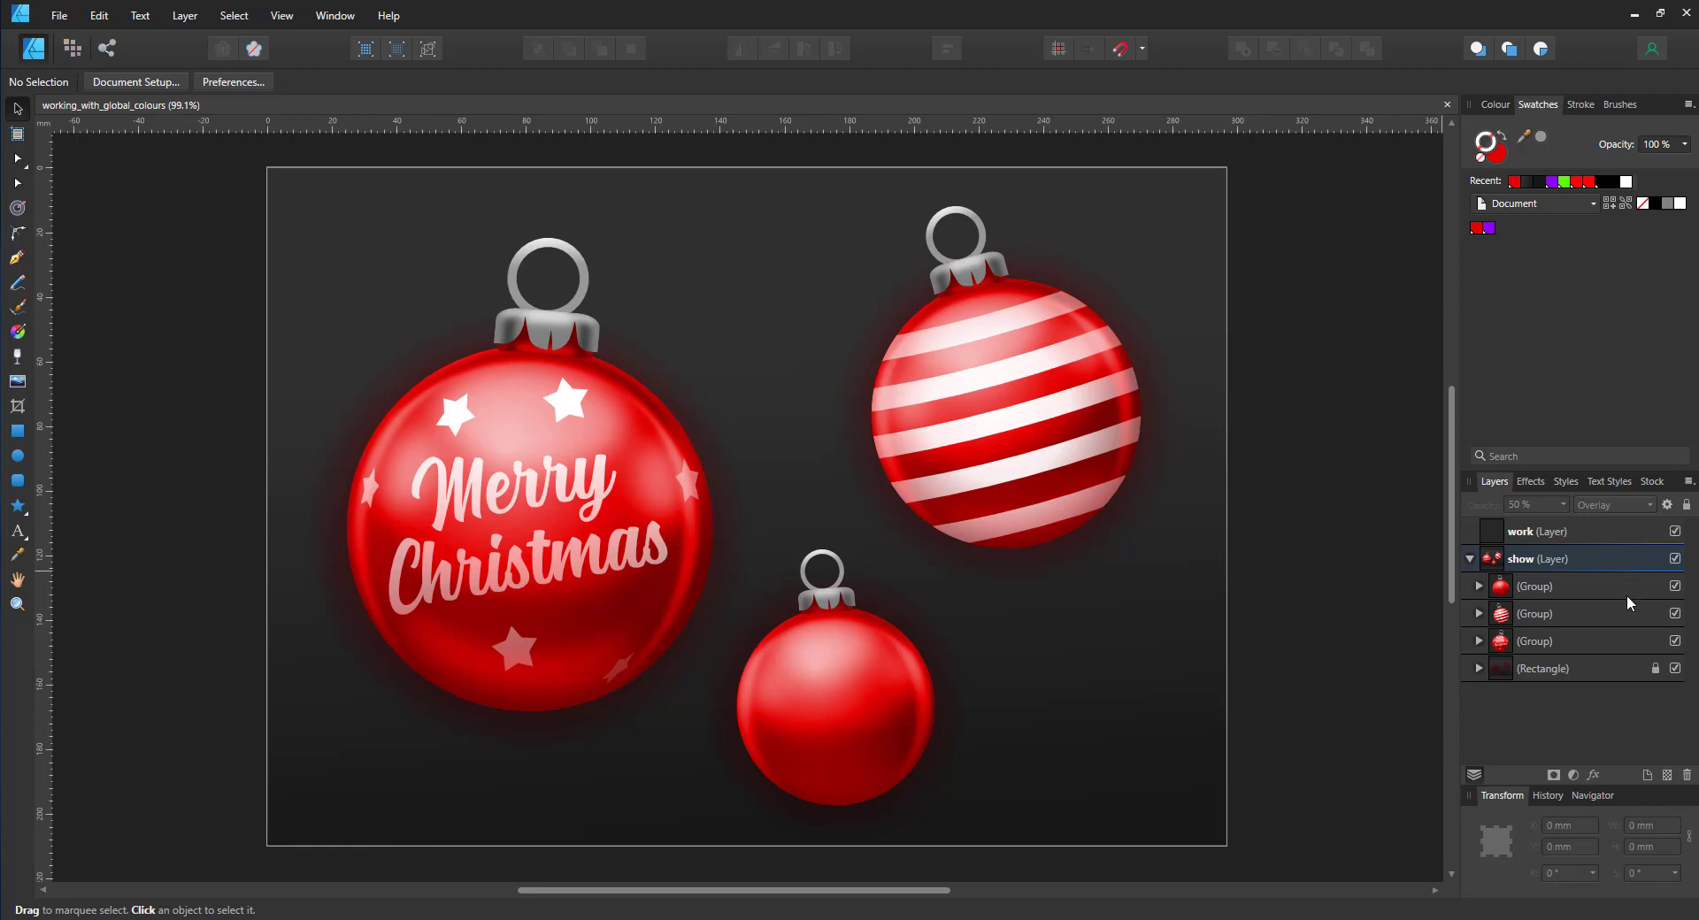
mouse_move(1485, 596)
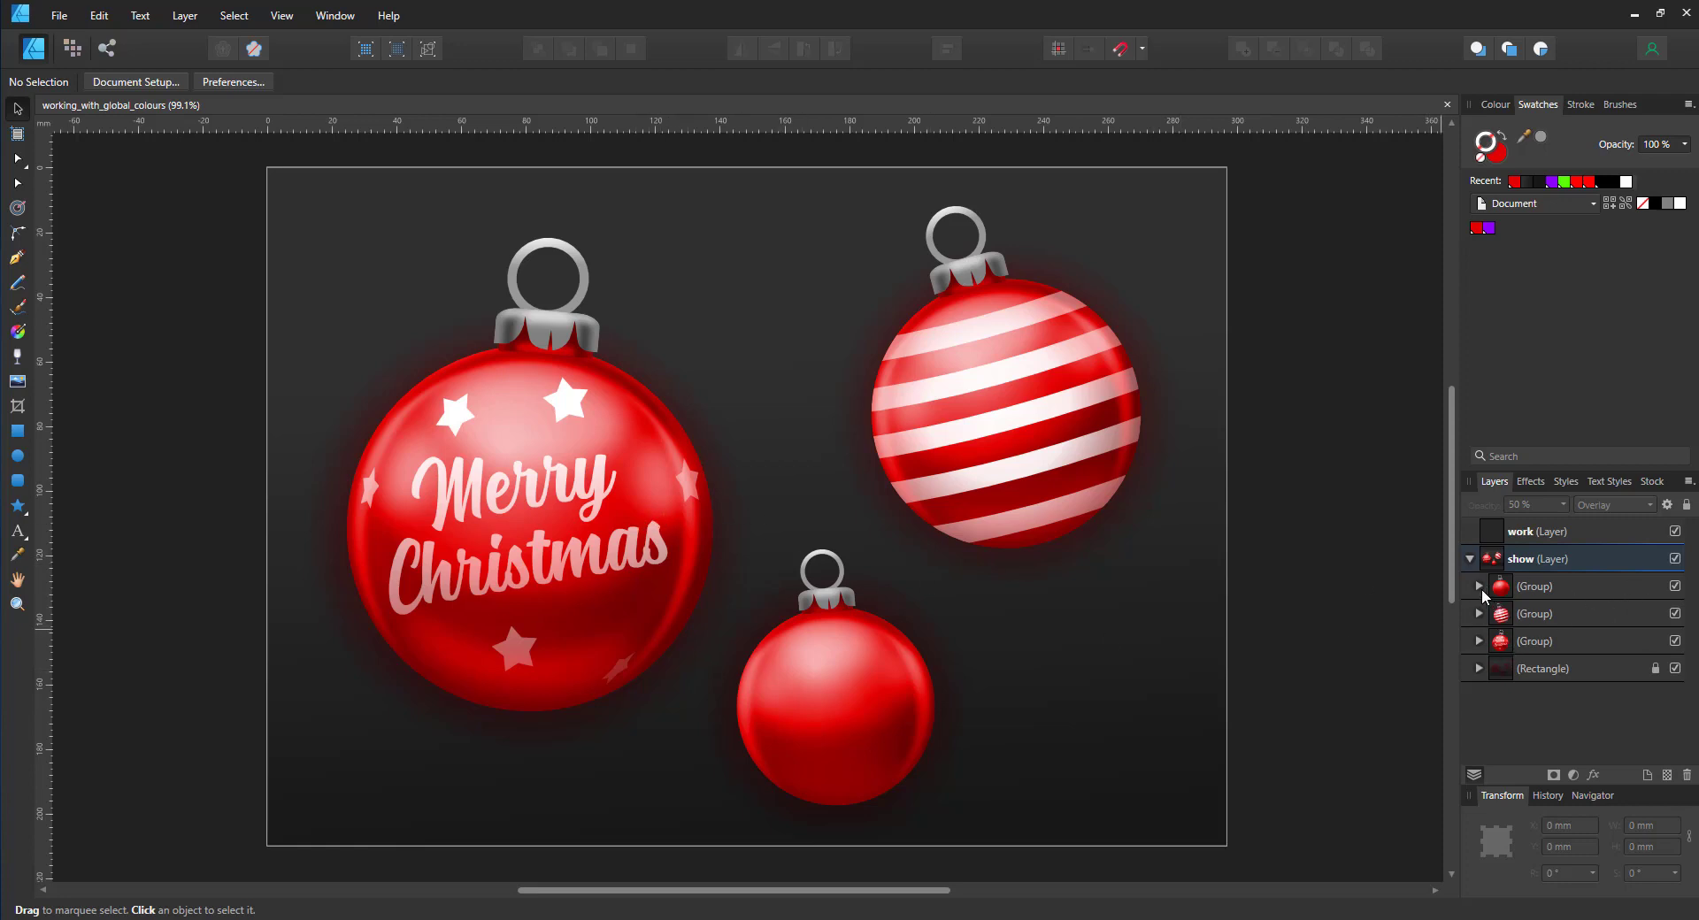
Expand the first bauble group and hide its red colour curve, leaving the bauble grey
left_click(1476, 586)
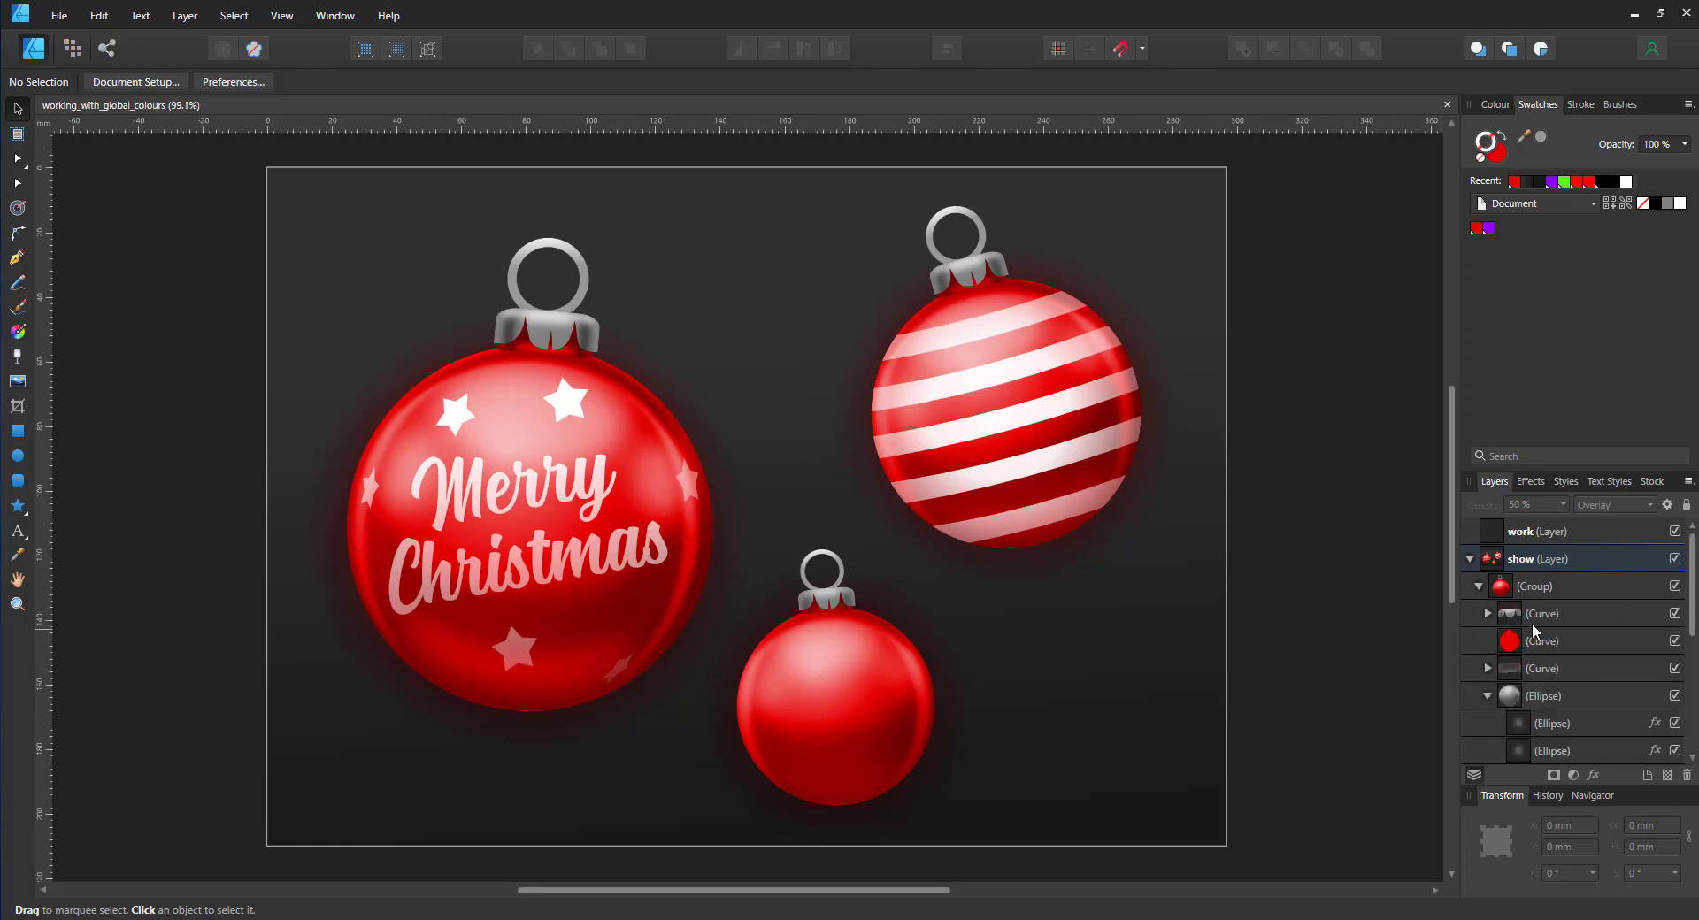
left_click(1543, 641)
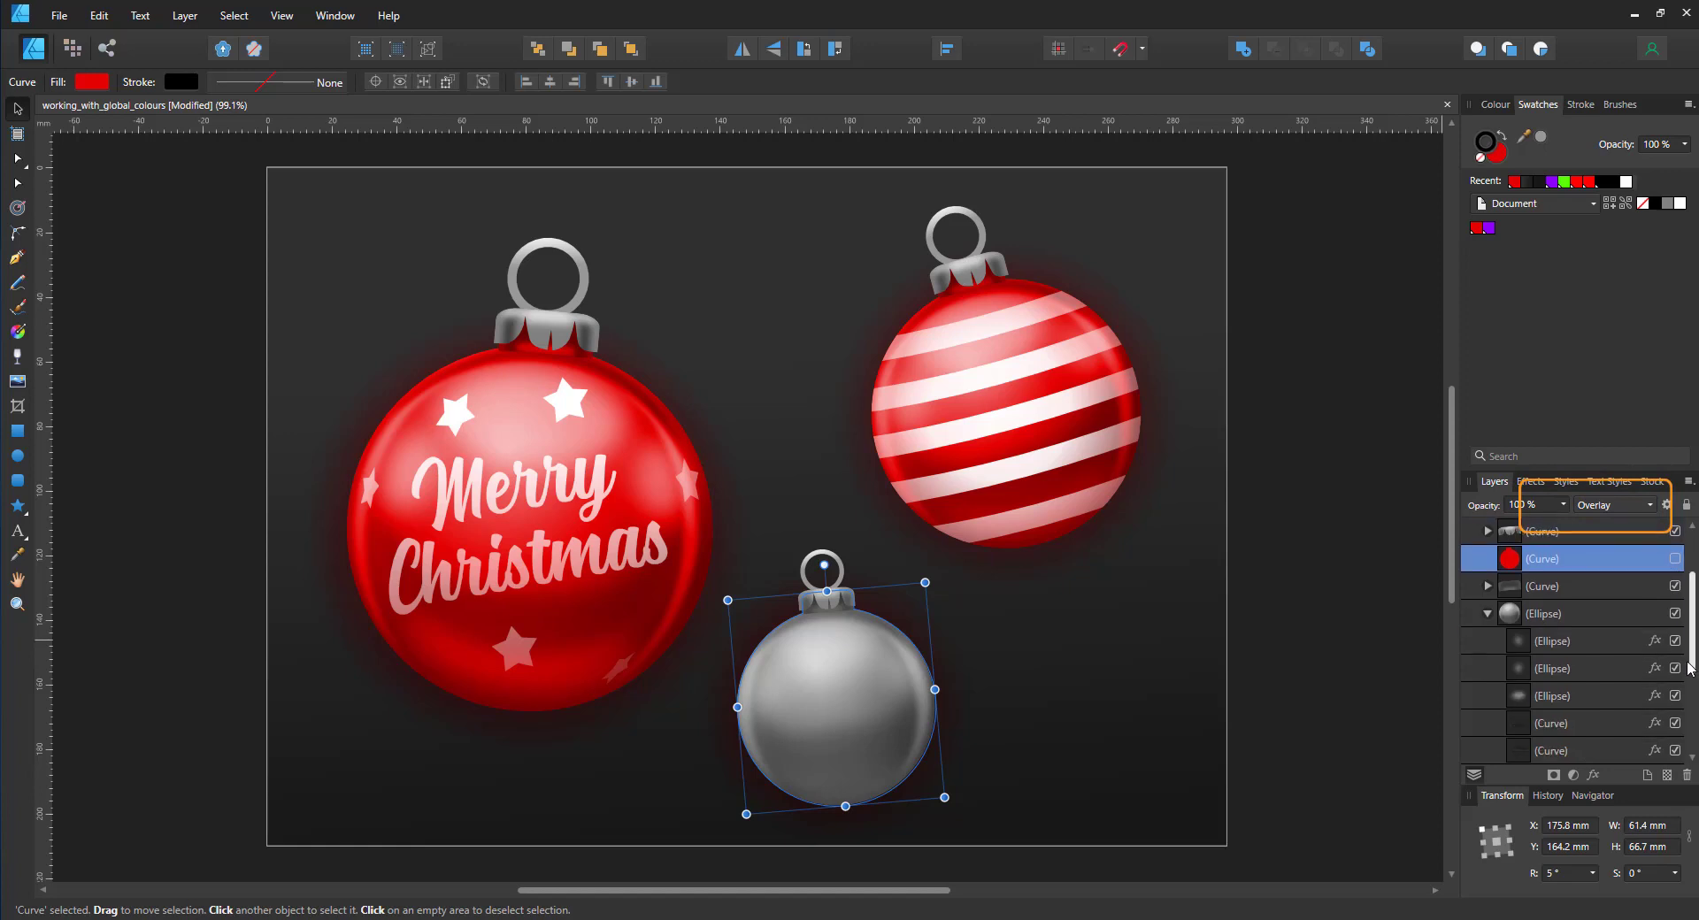
Show the red curve again and drag the global Hue through green, blue, purple and back to red
left_click(1552, 695)
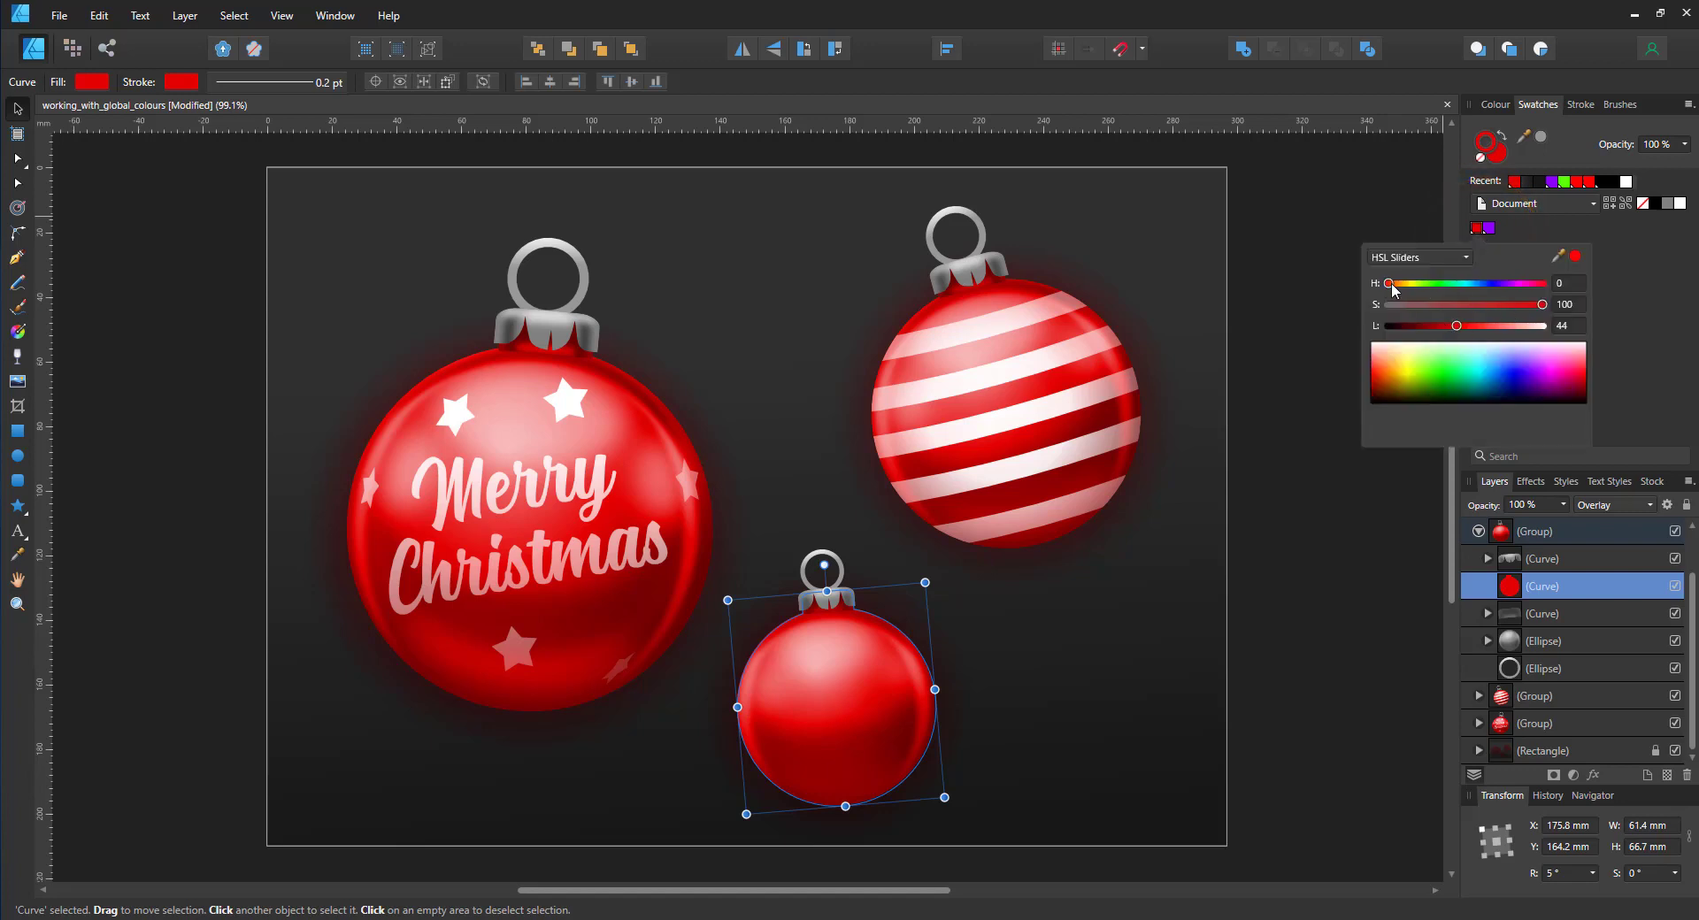
left_click_drag(1391, 283, 1449, 283)
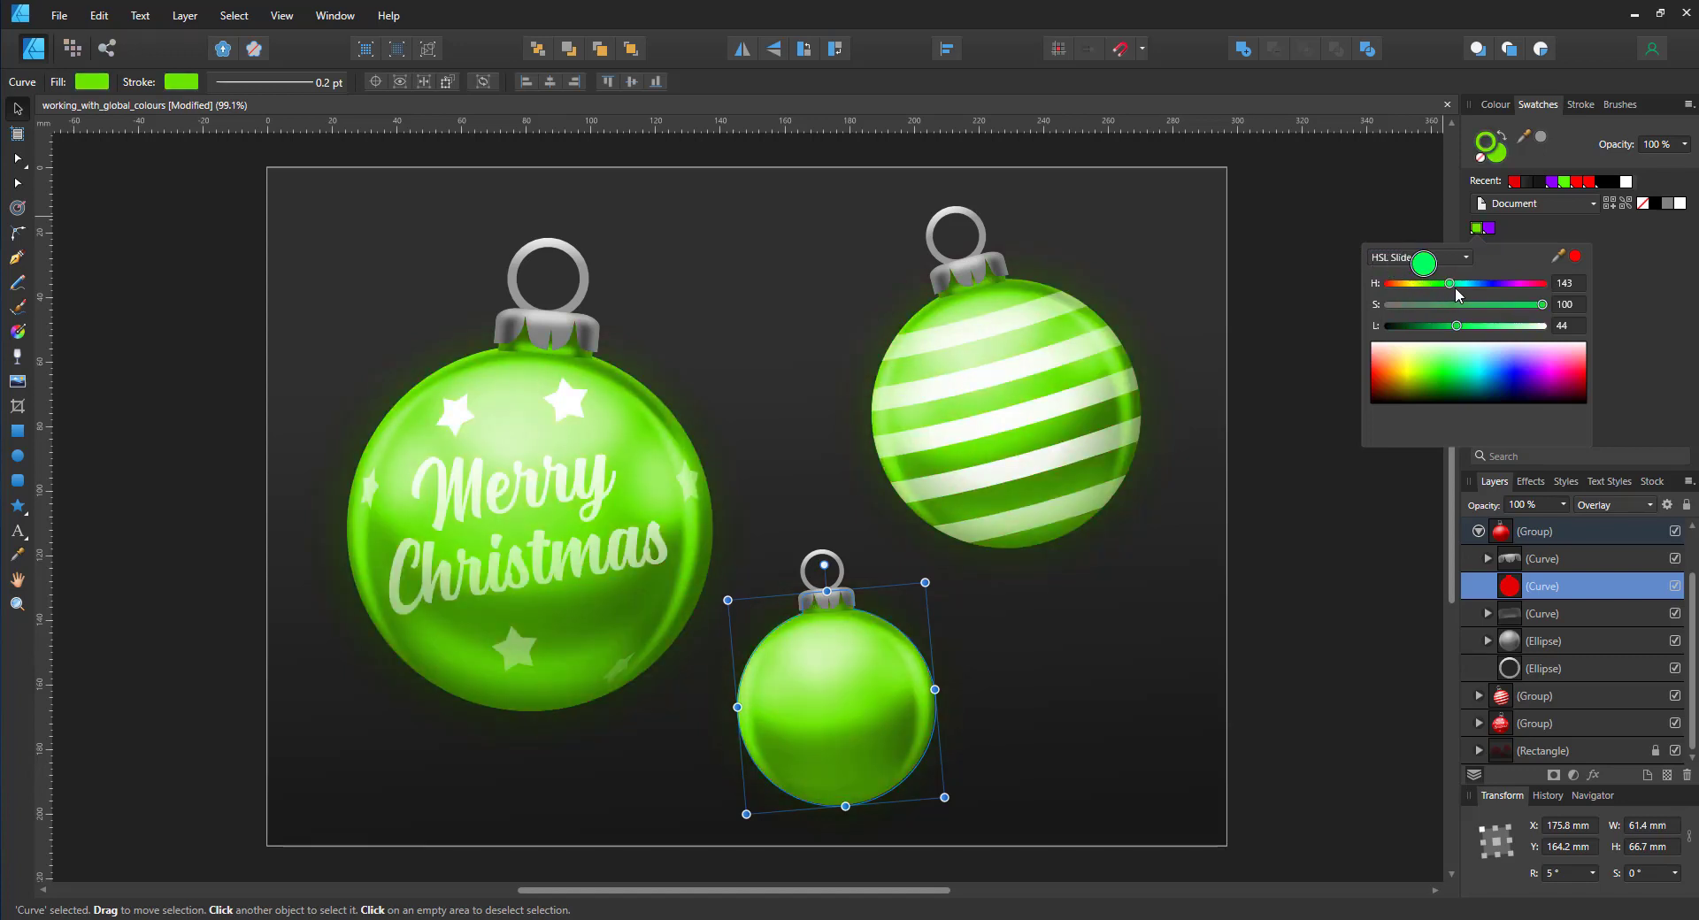
left_click_drag(1449, 283, 1485, 283)
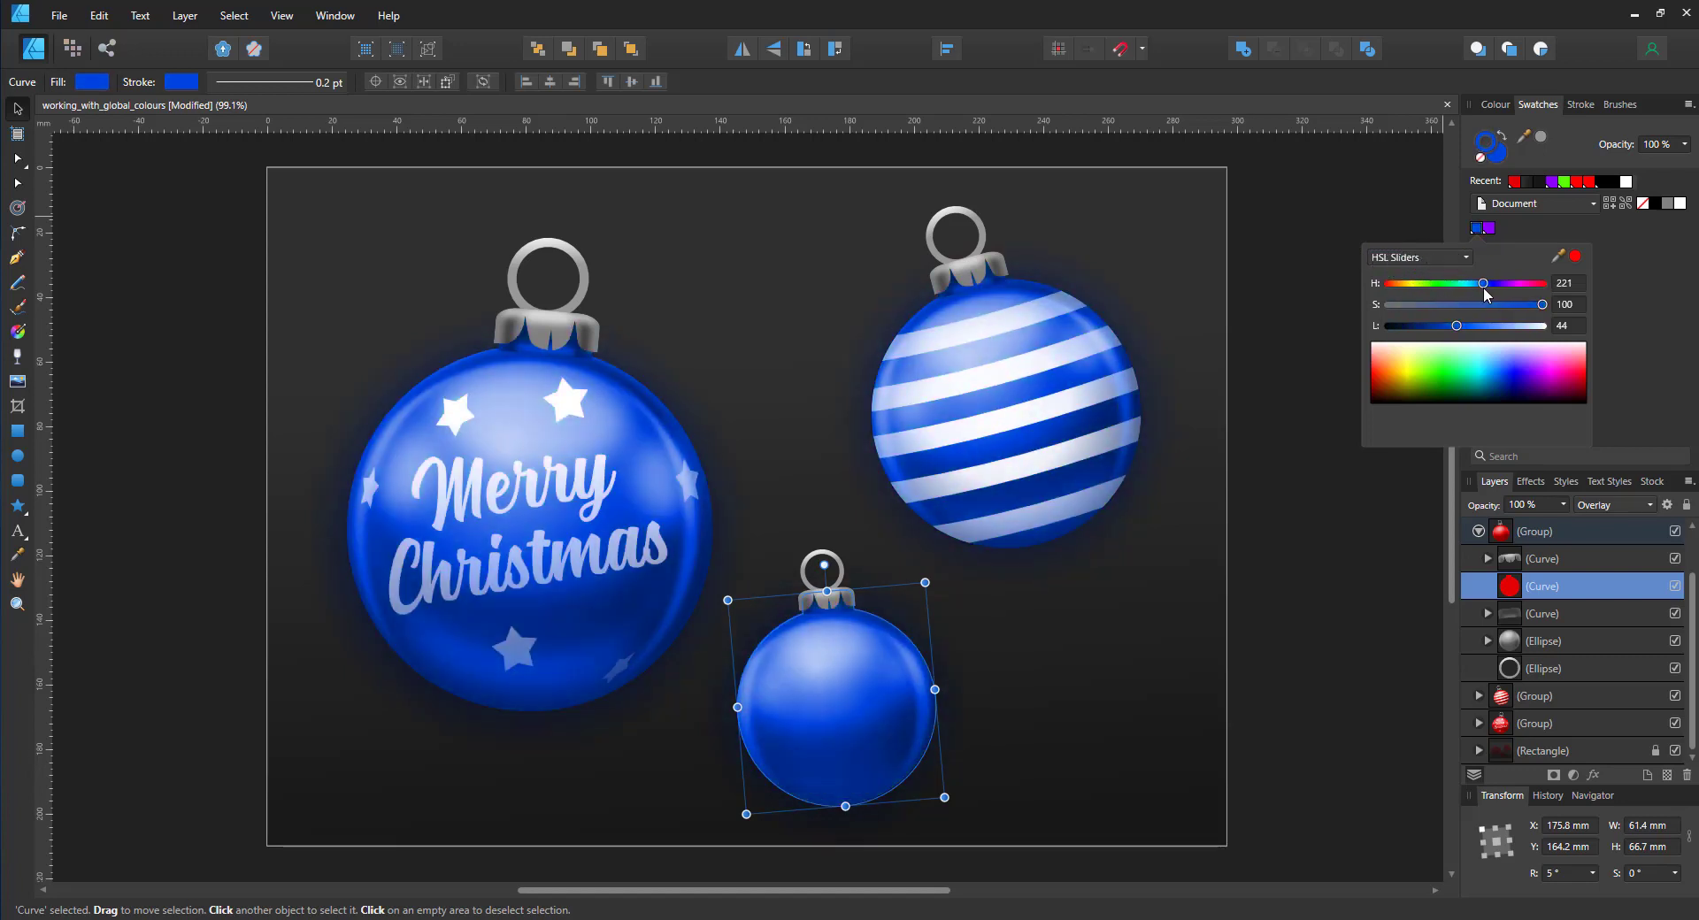
left_click_drag(1470, 283, 1504, 283)
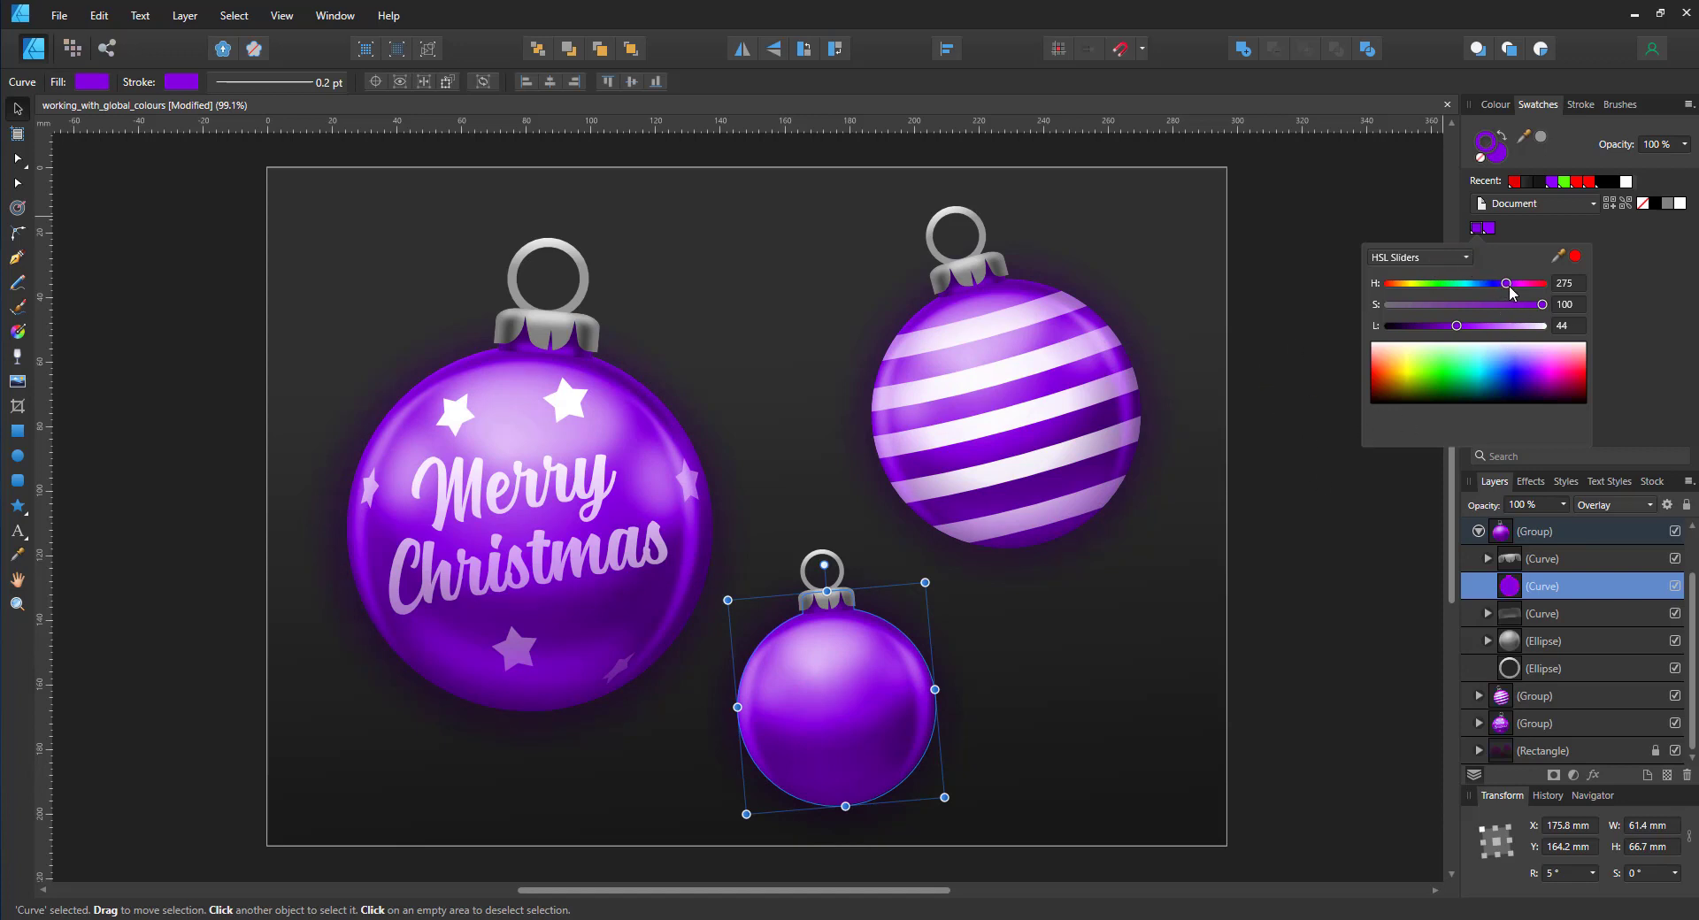
left_click_drag(1504, 283, 1538, 284)
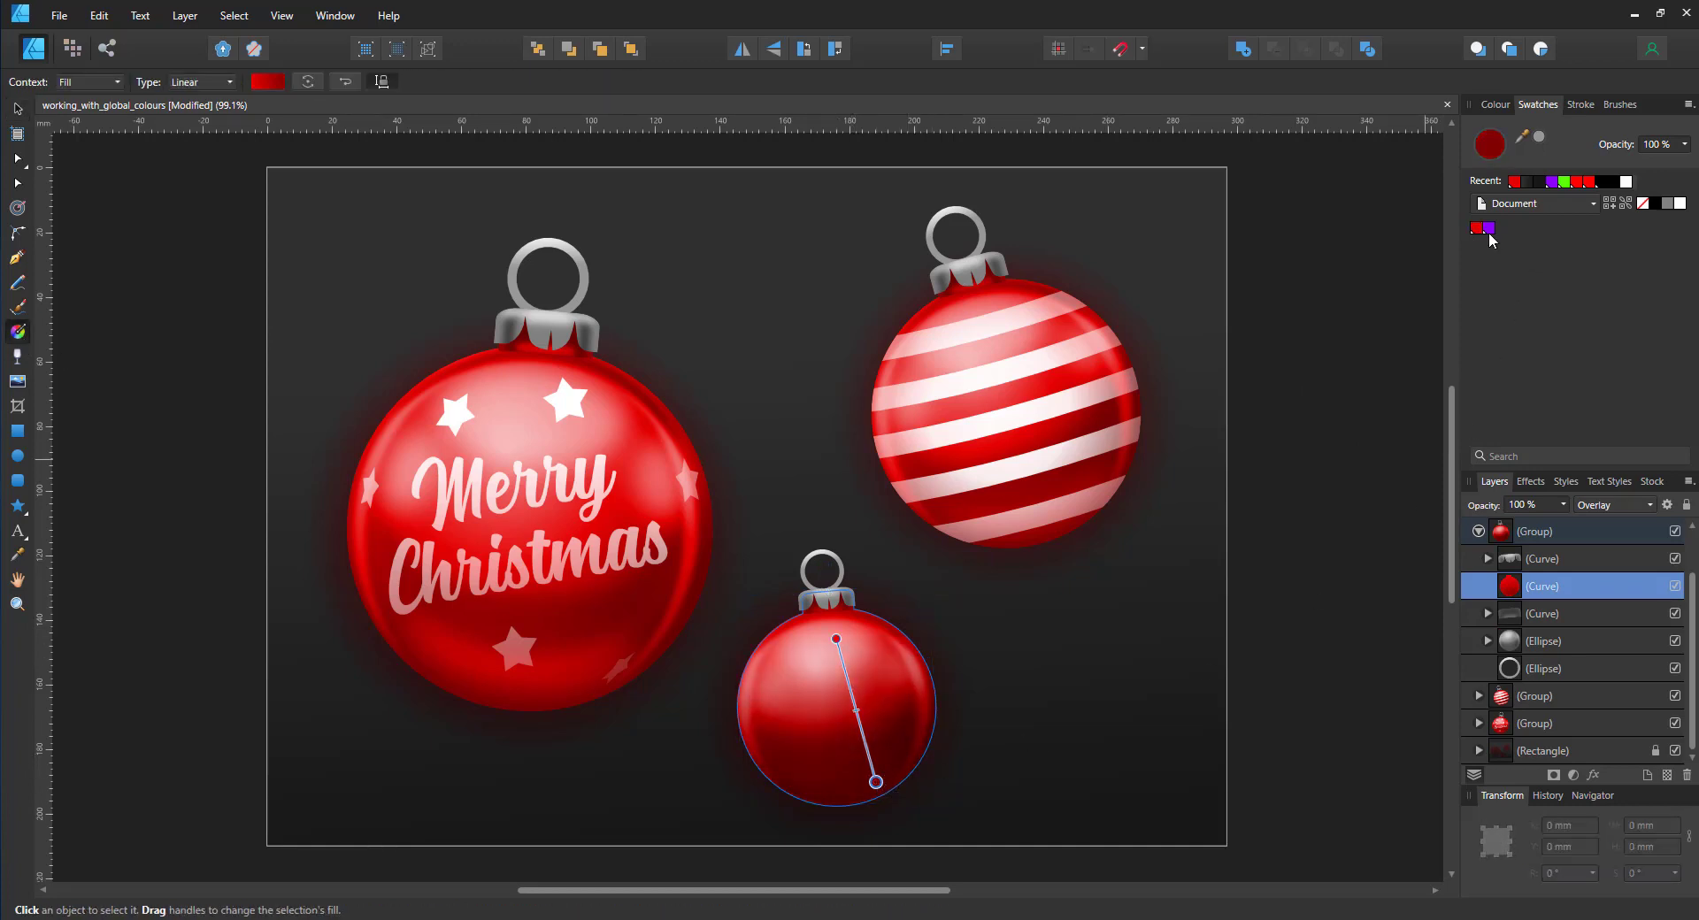
Set the small bauble's gradient end stop to the purple global swatch and adjust the base hue
left_click(1489, 228)
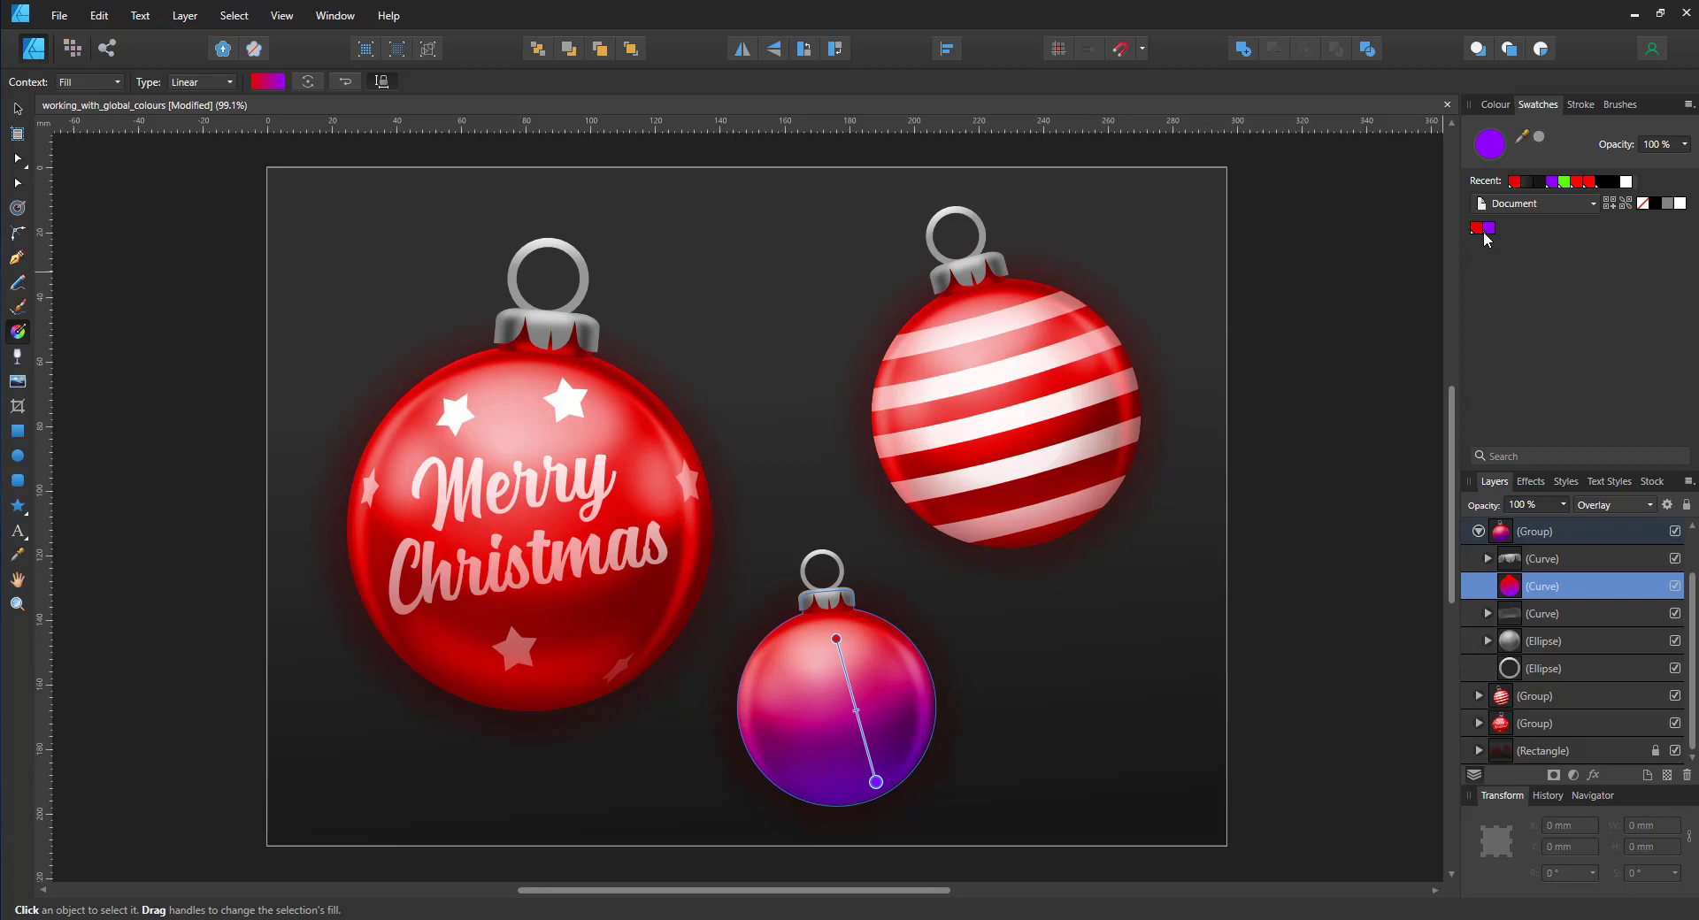
mouse_move(1485, 228)
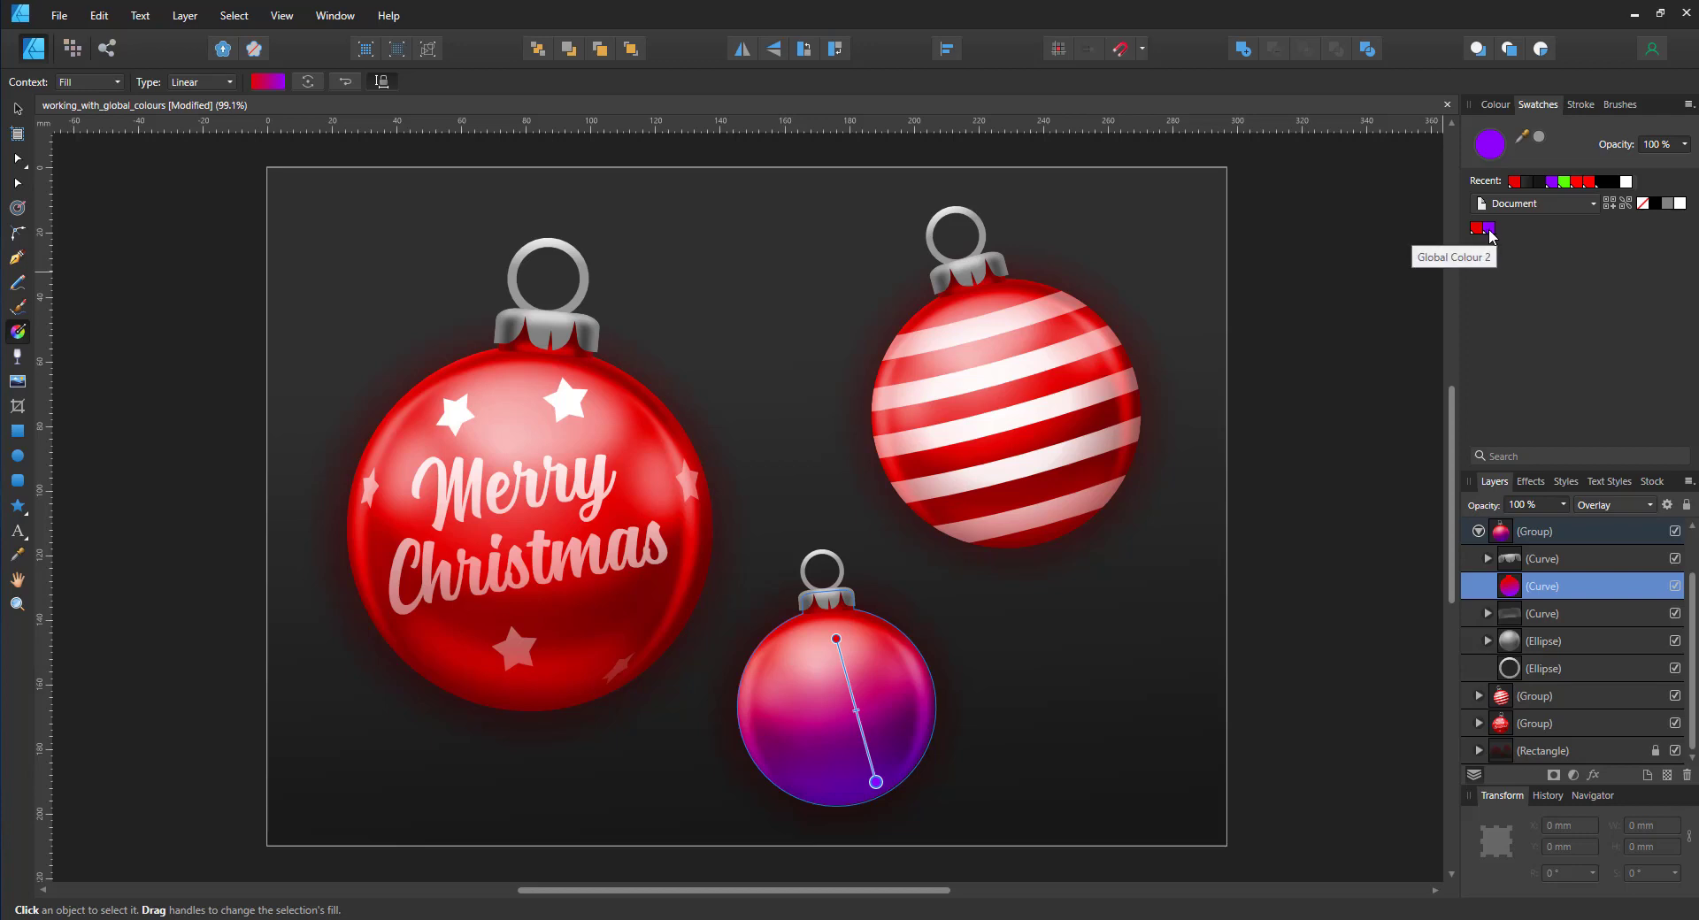
mouse_move(1476, 241)
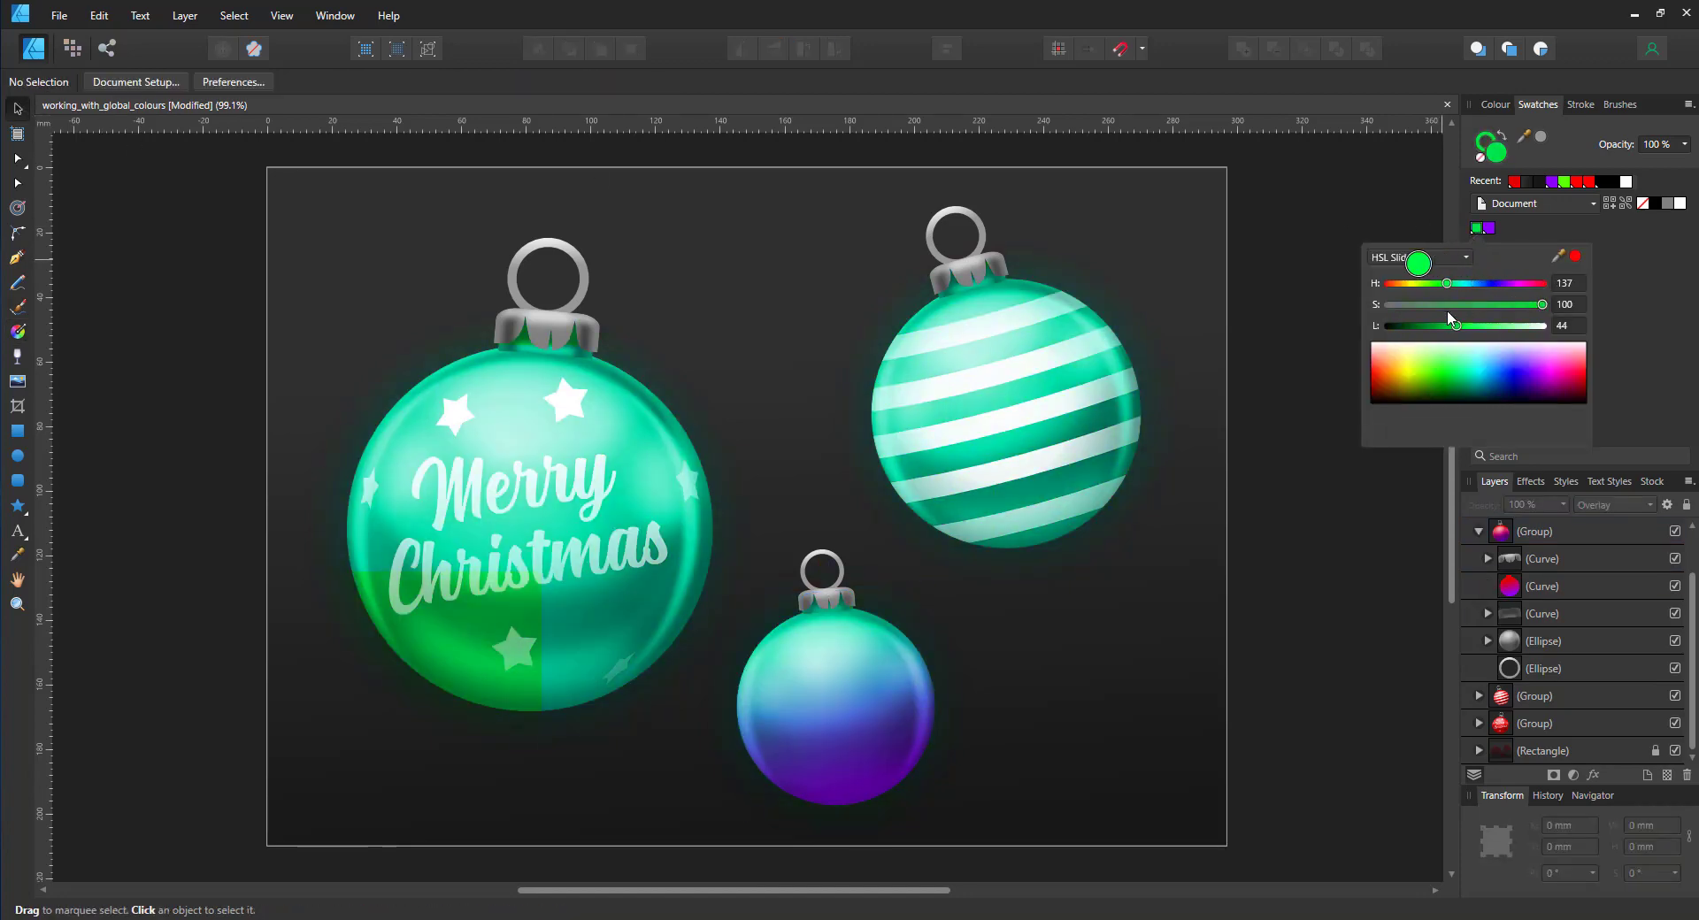
left_click_drag(1447, 283, 1402, 283)
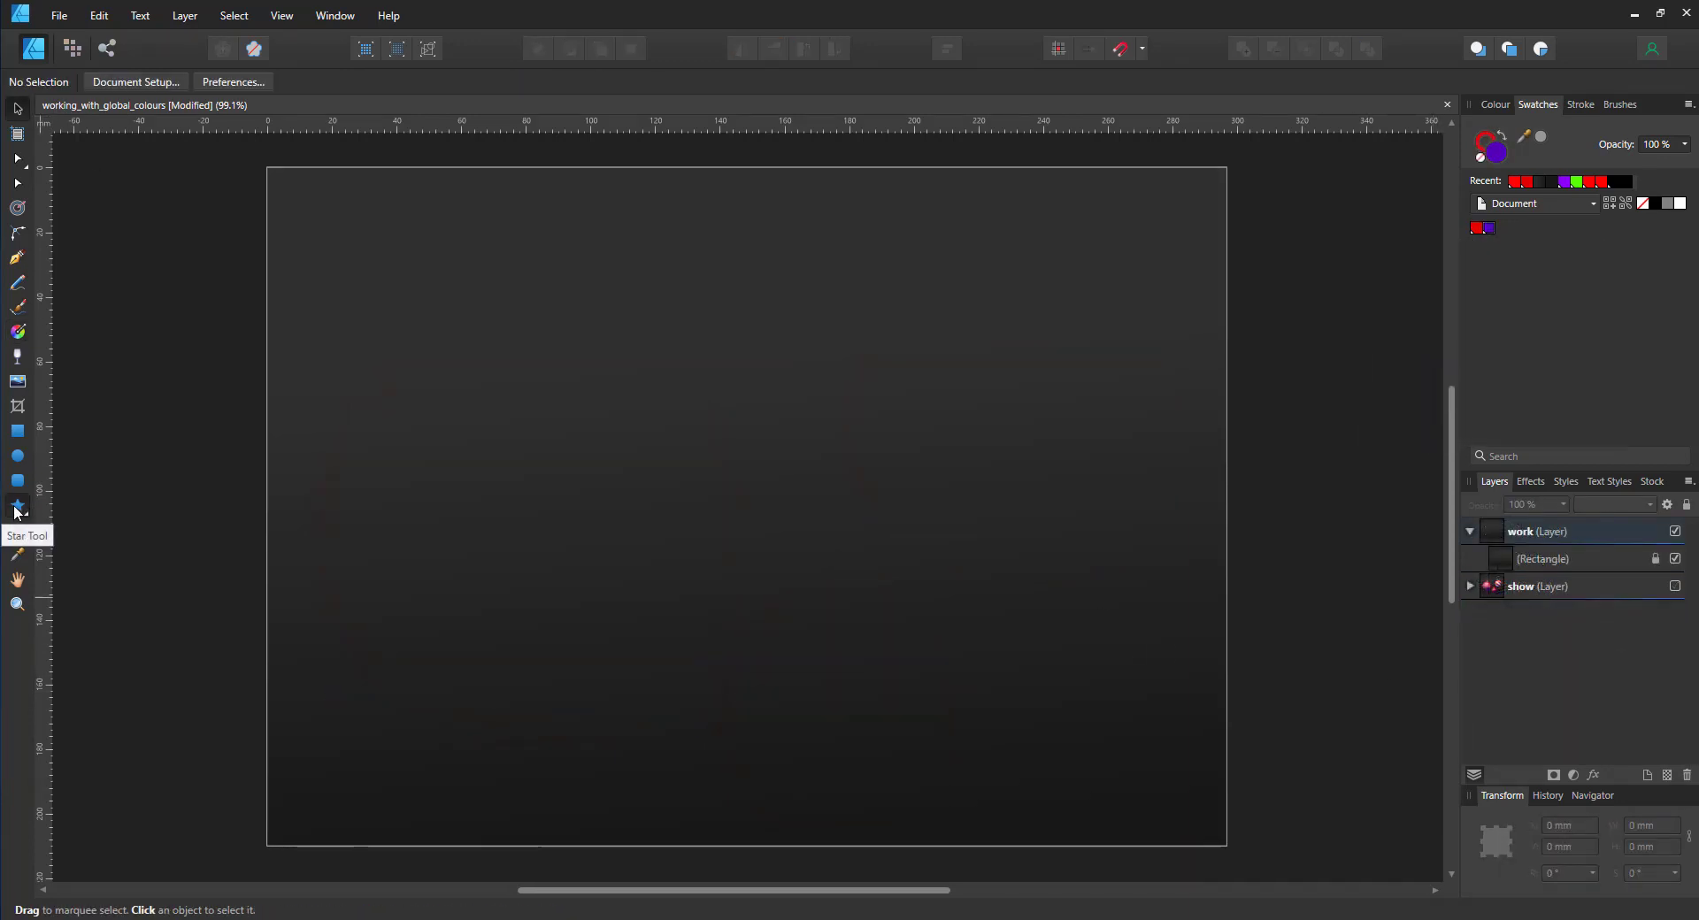
Draw a five-pointed star with the Star Tool and clear its fill and stroke colours
left_click(18, 510)
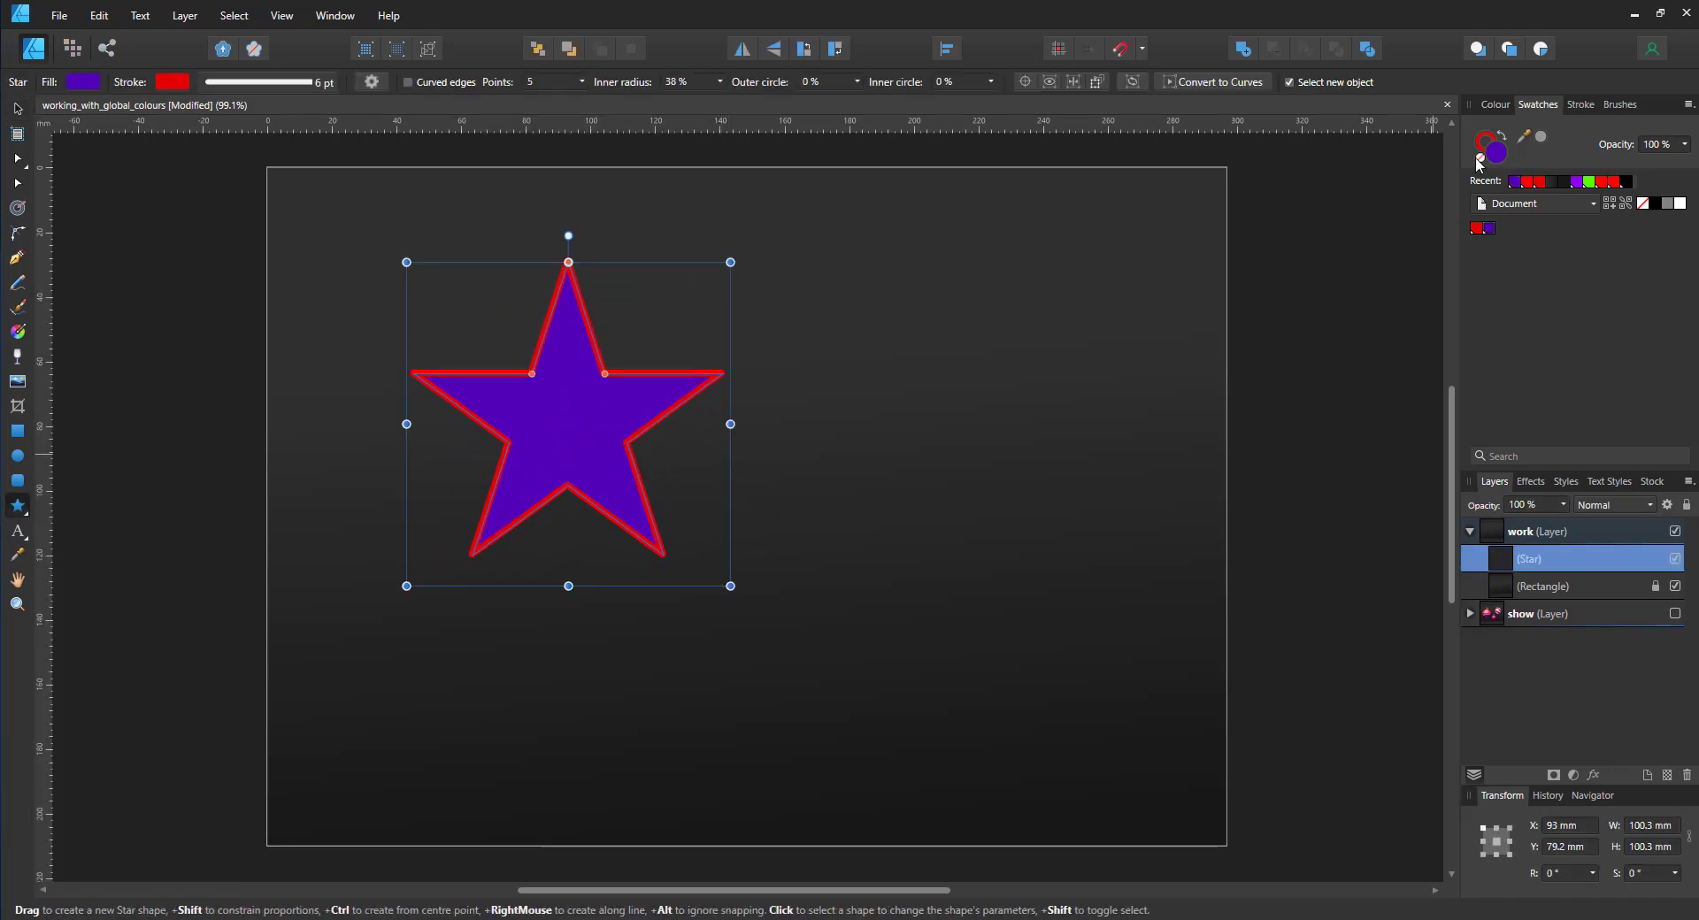
left_click(1493, 138)
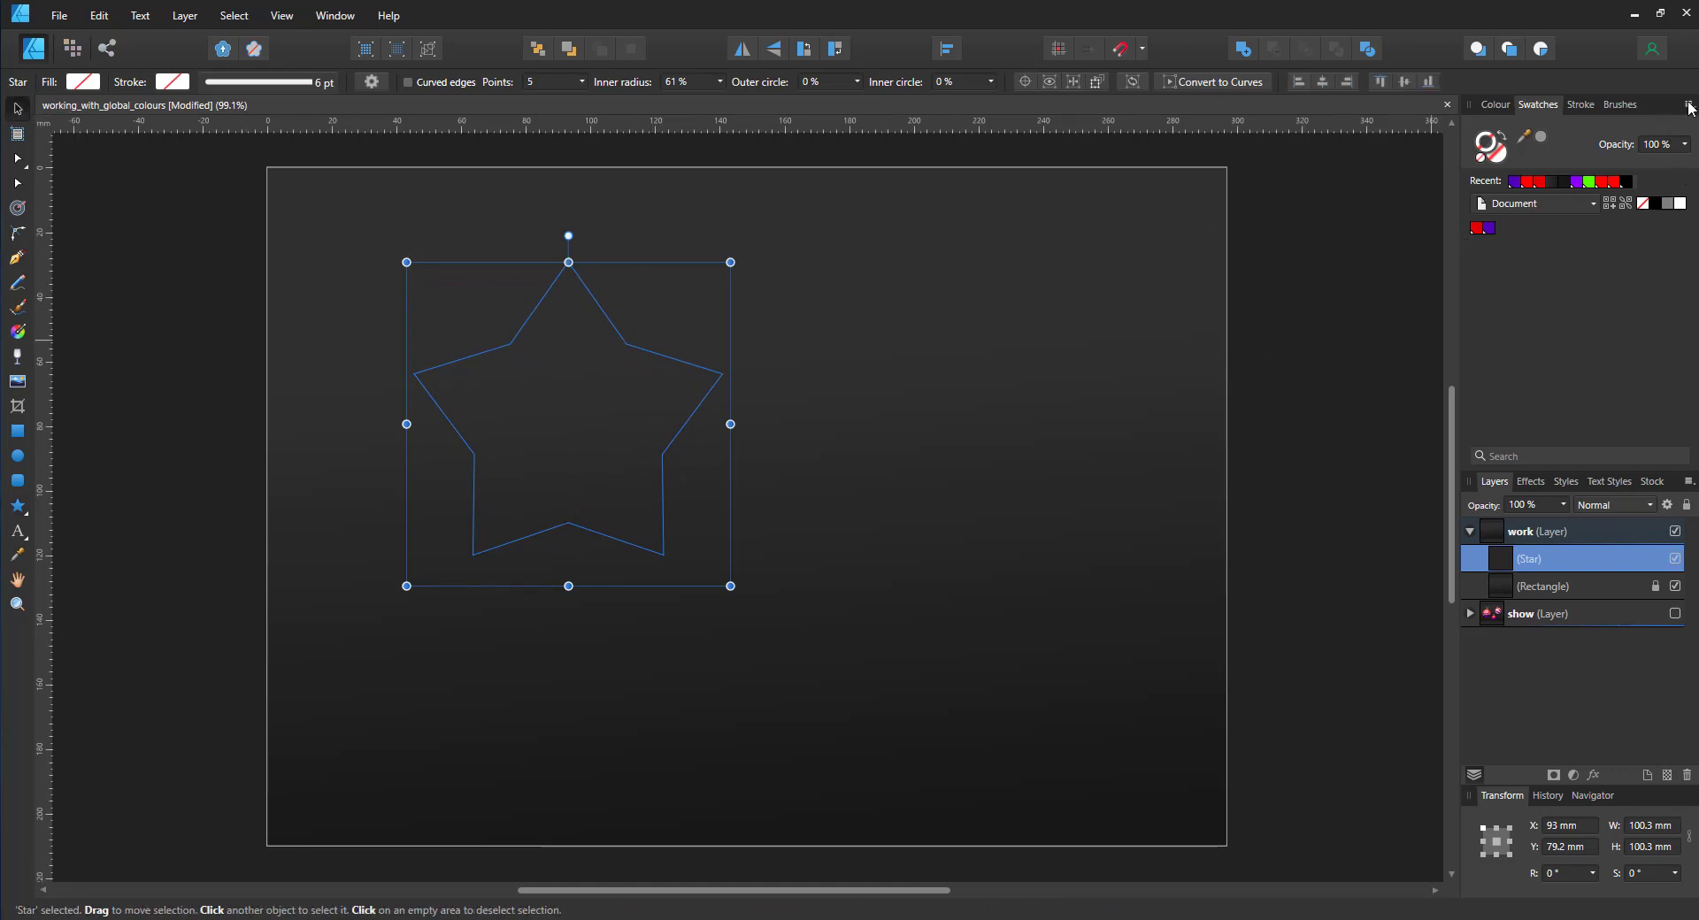
Add an orange global colour to the Swatches palette and apply it to the star
left_click(1687, 105)
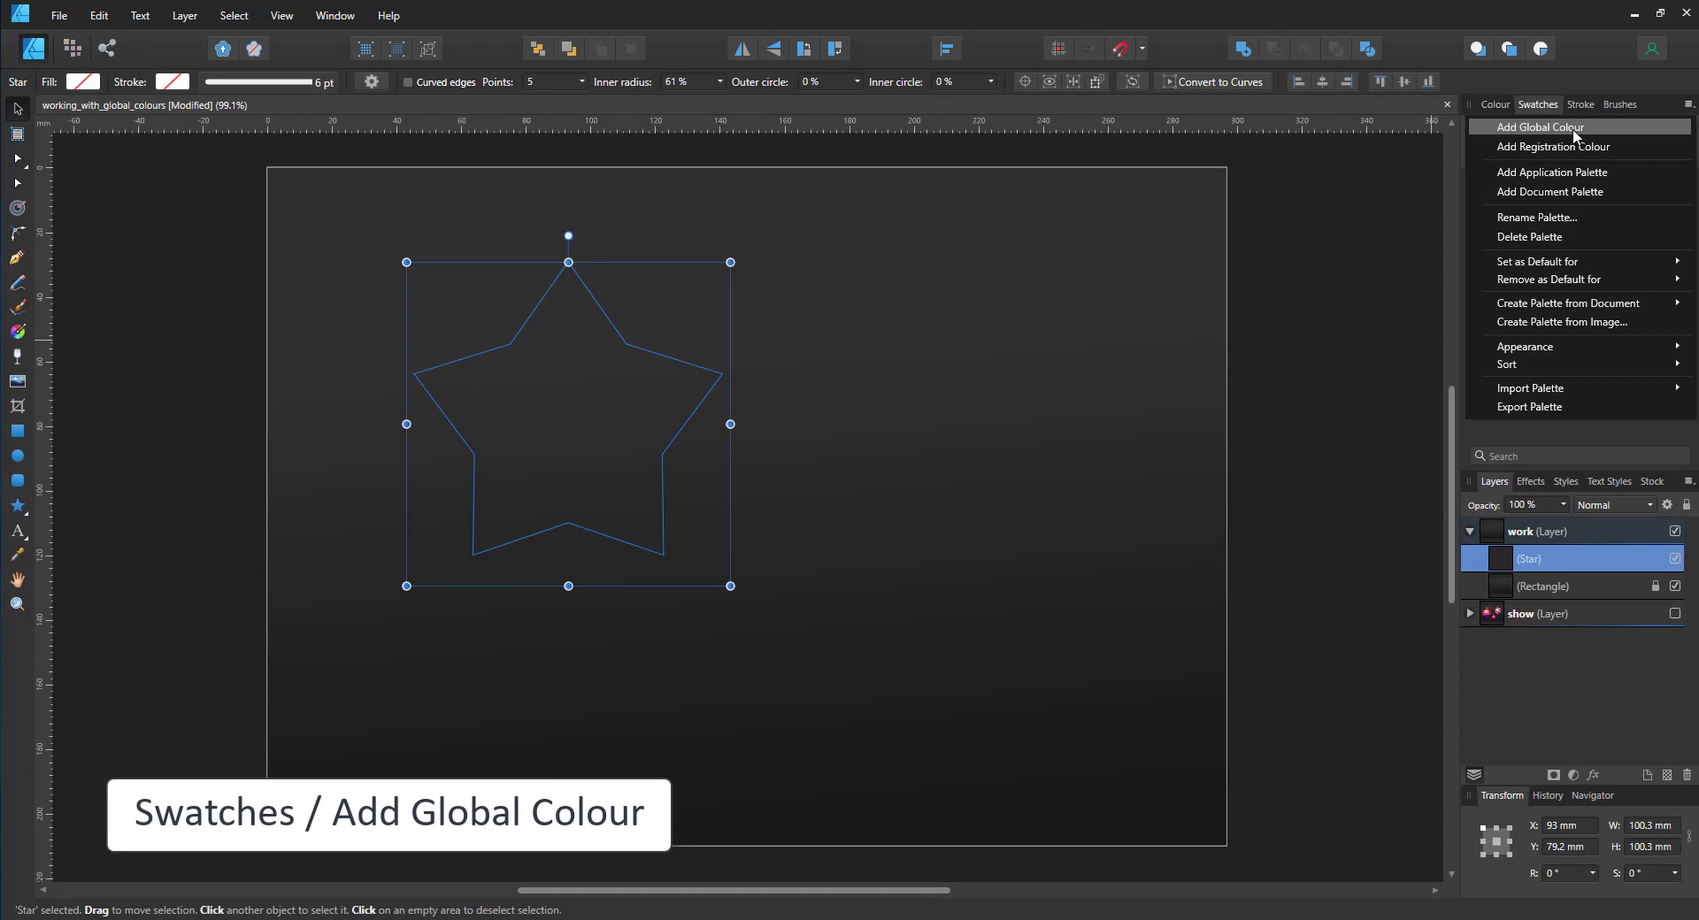
left_click(1536, 128)
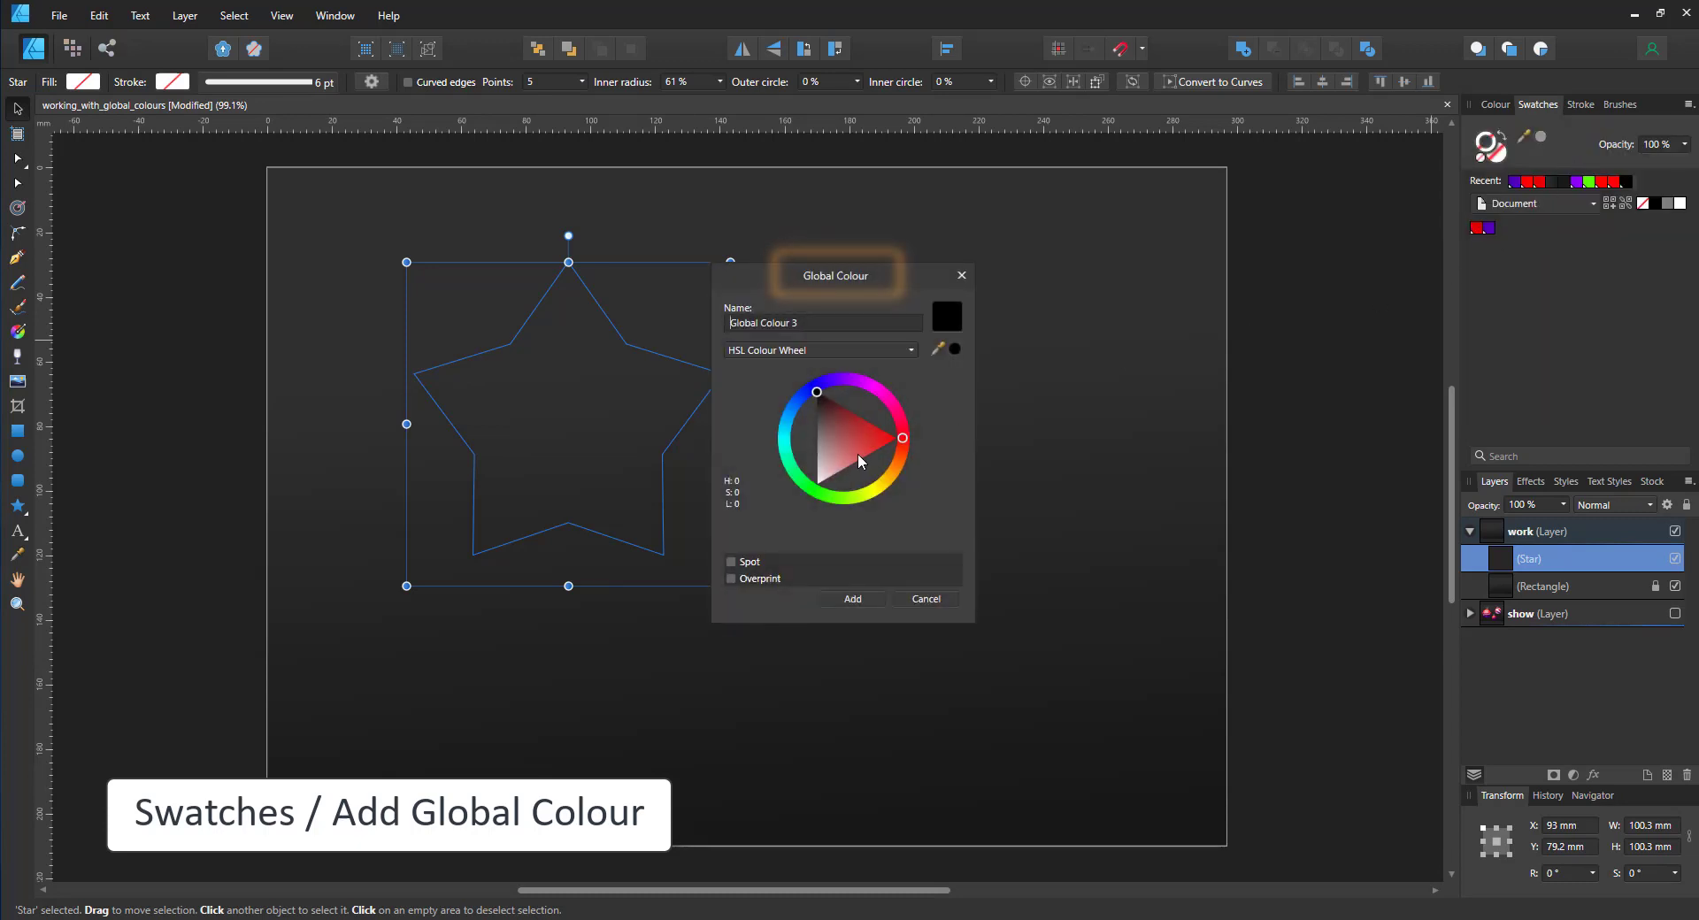
left_click(883, 478)
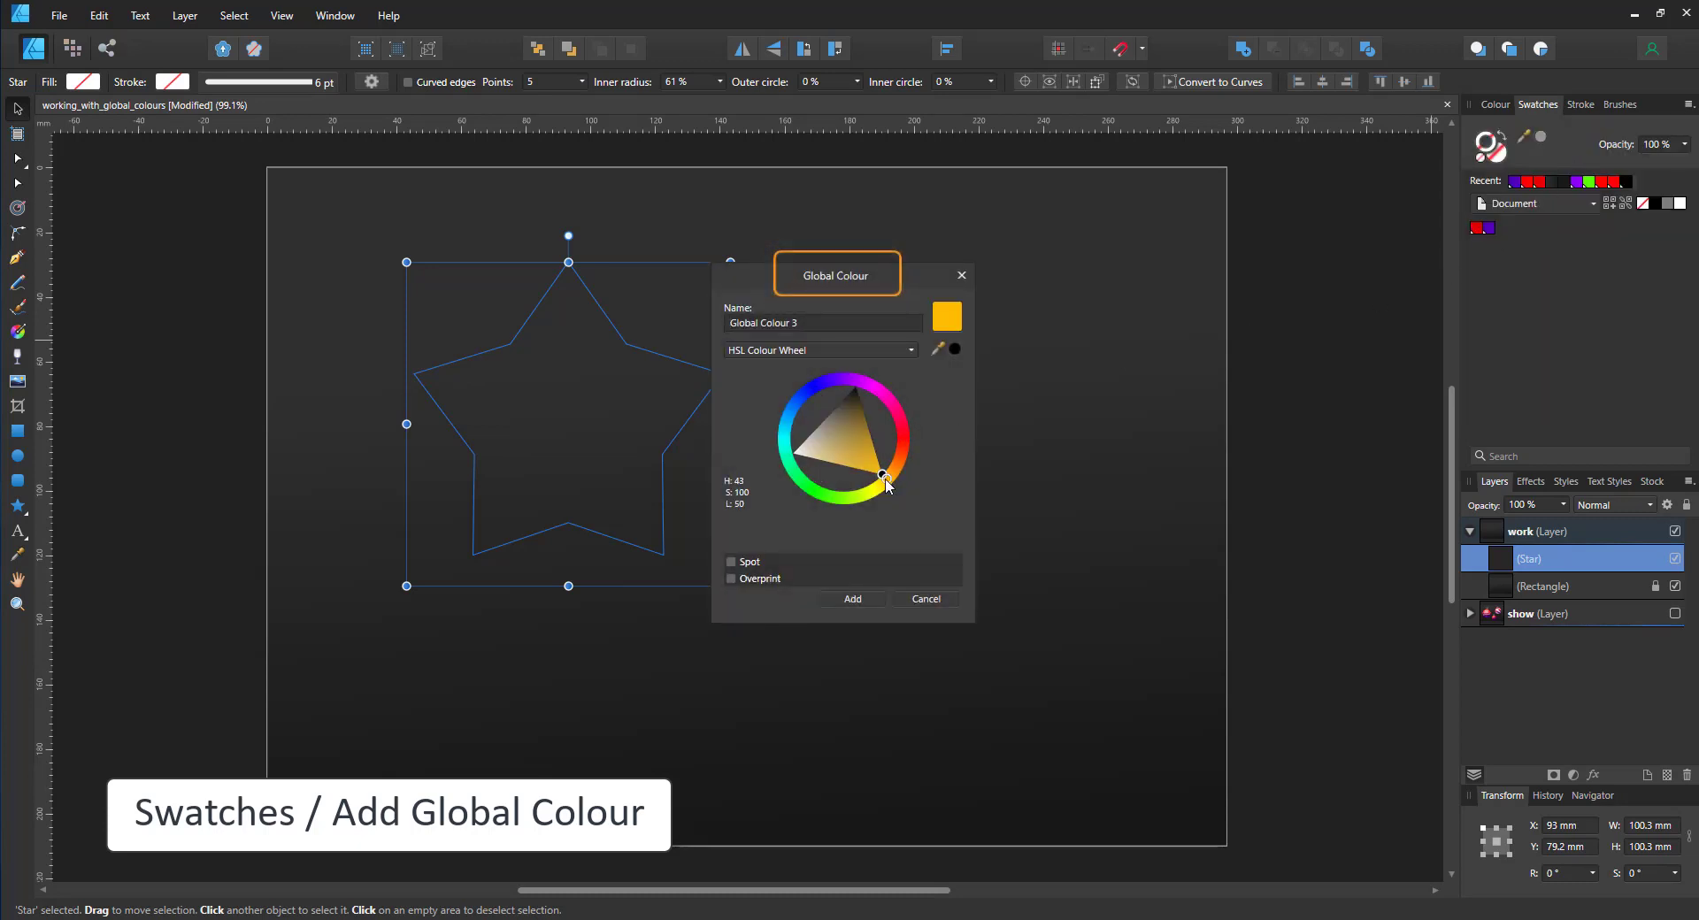
left_click(851, 600)
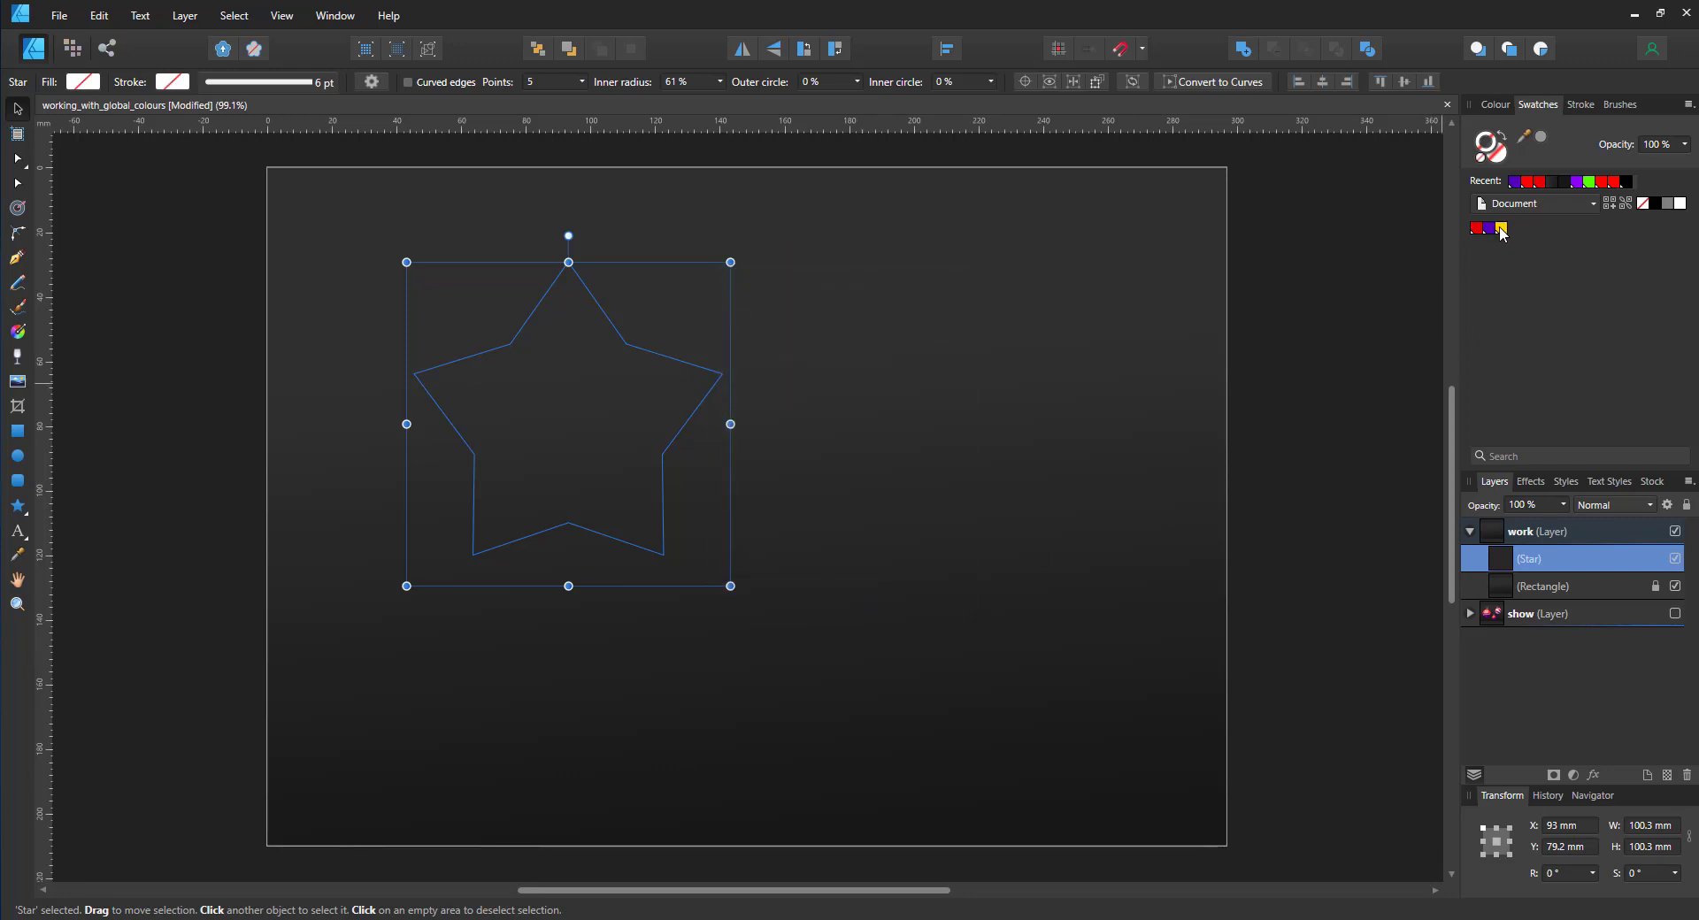
left_click(1501, 228)
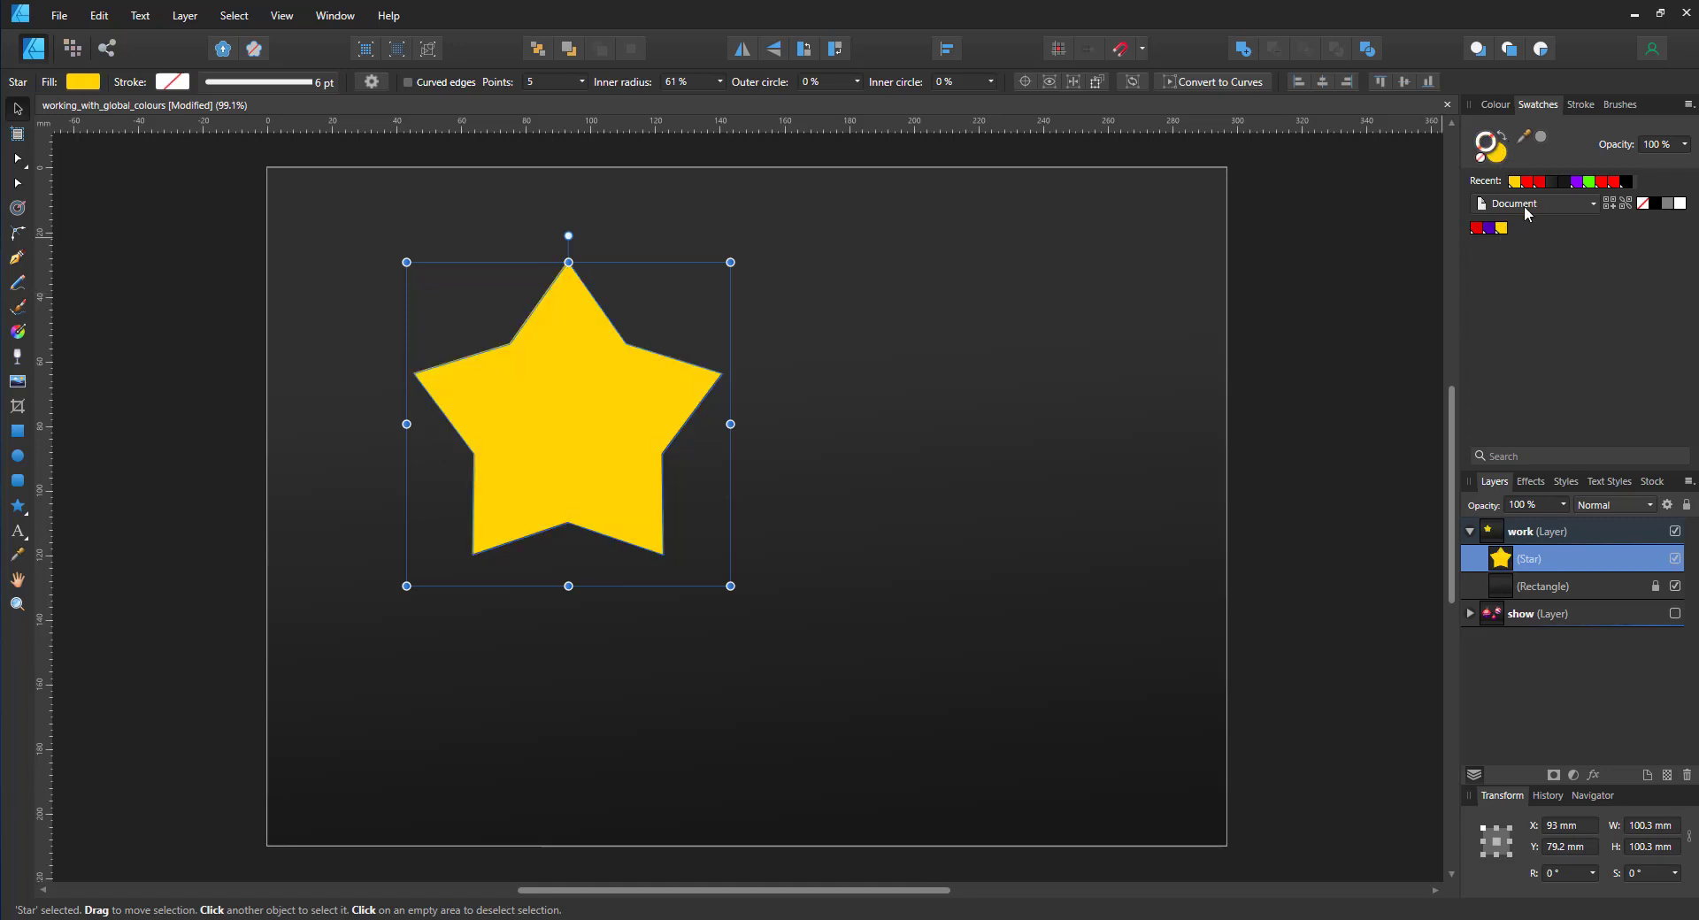
Start adding a second global colour for the star's yellow-orange gradient
left_click(1689, 110)
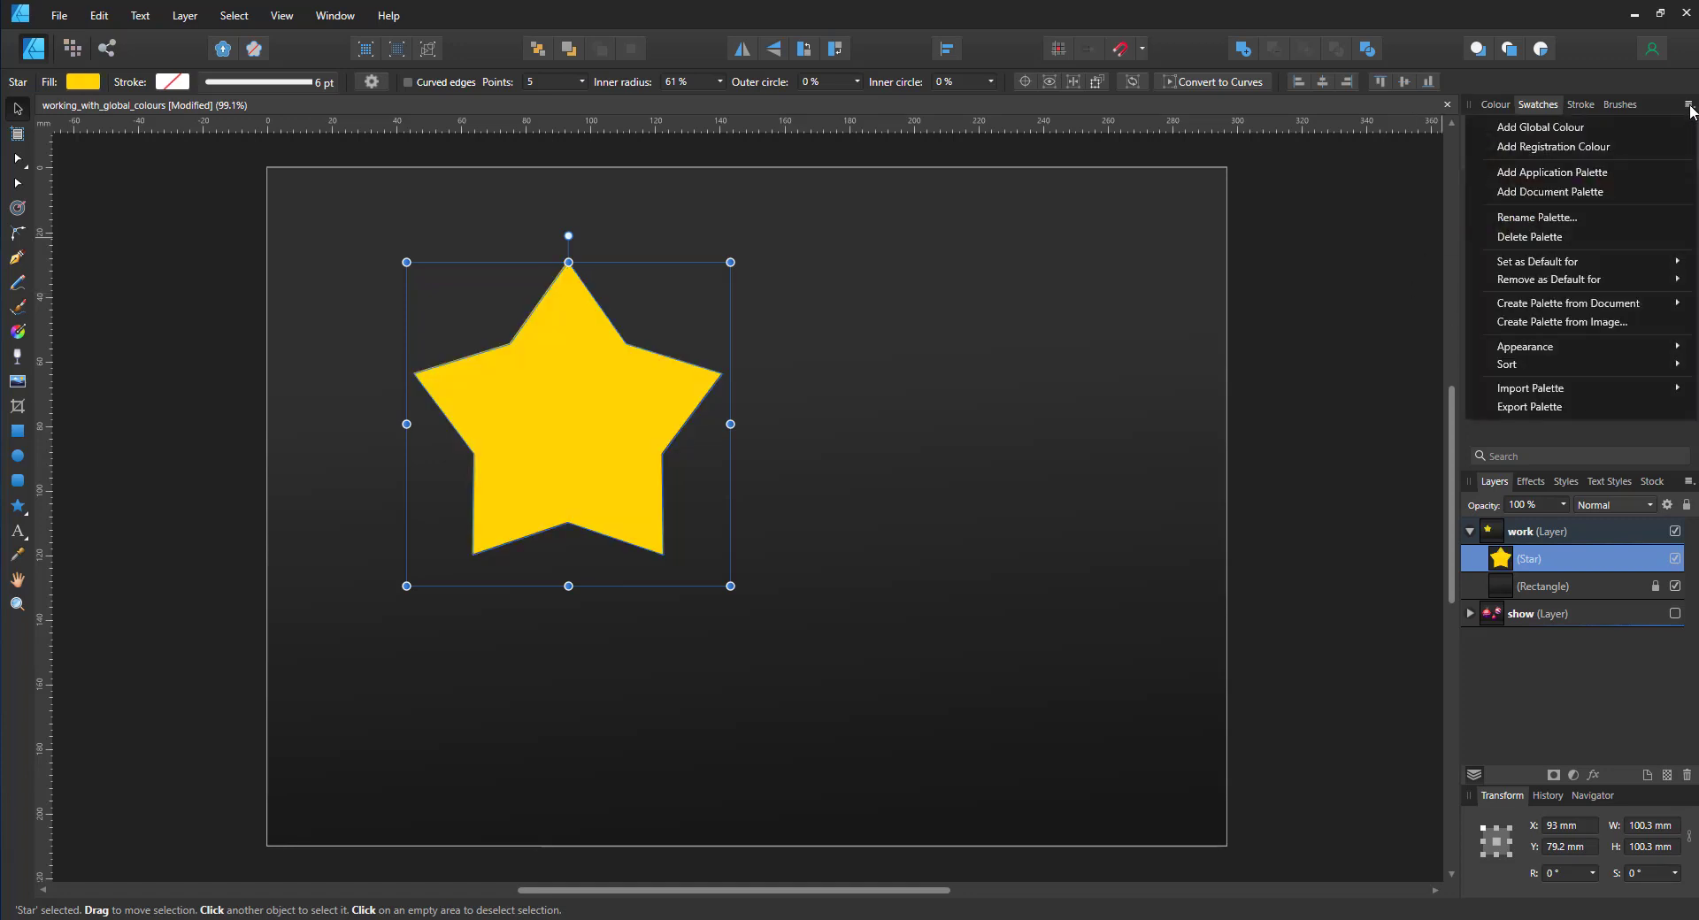
left_click(1539, 128)
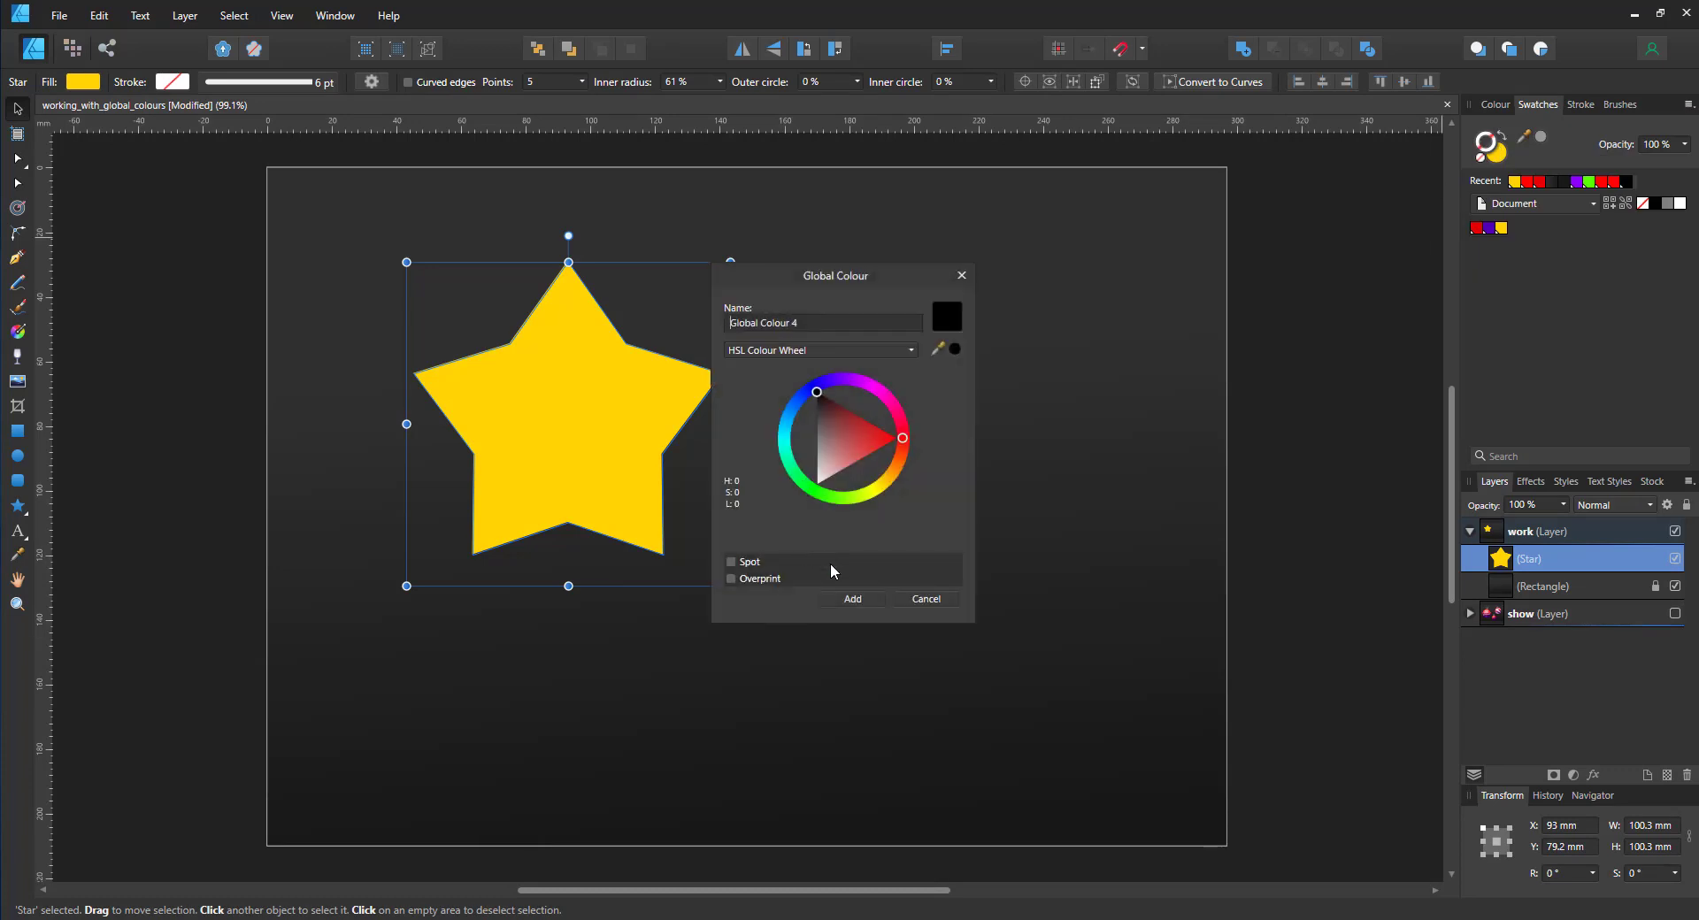
left_click(892, 465)
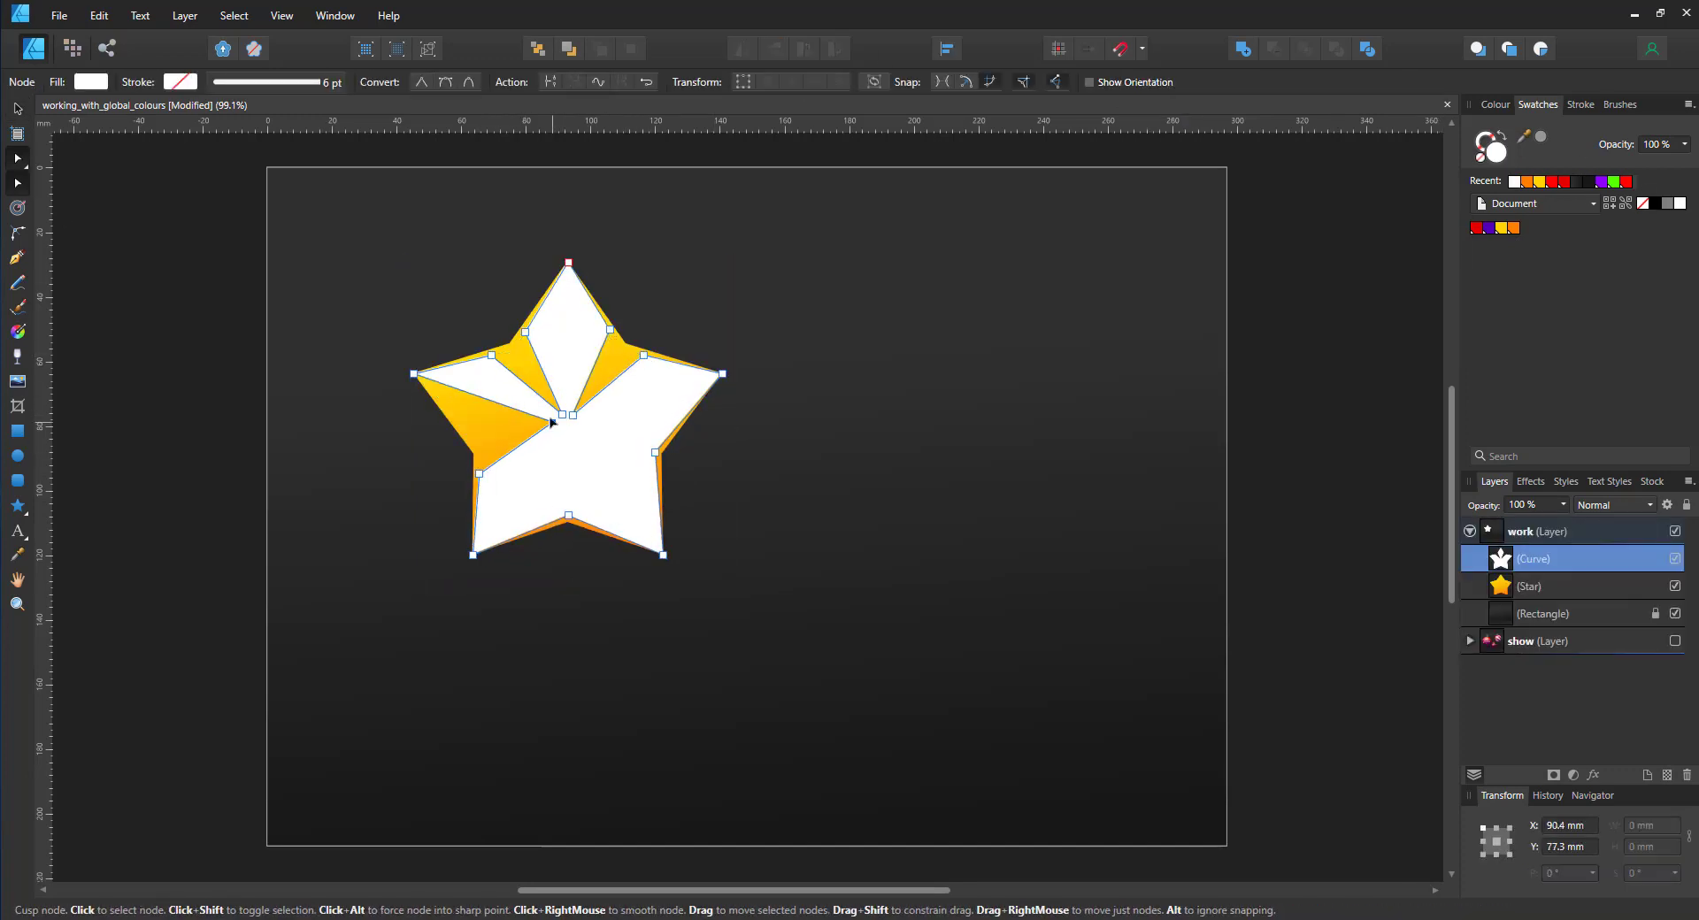
Set the white facet curve's blend mode to Overlay to shade the star
left_click(945, 50)
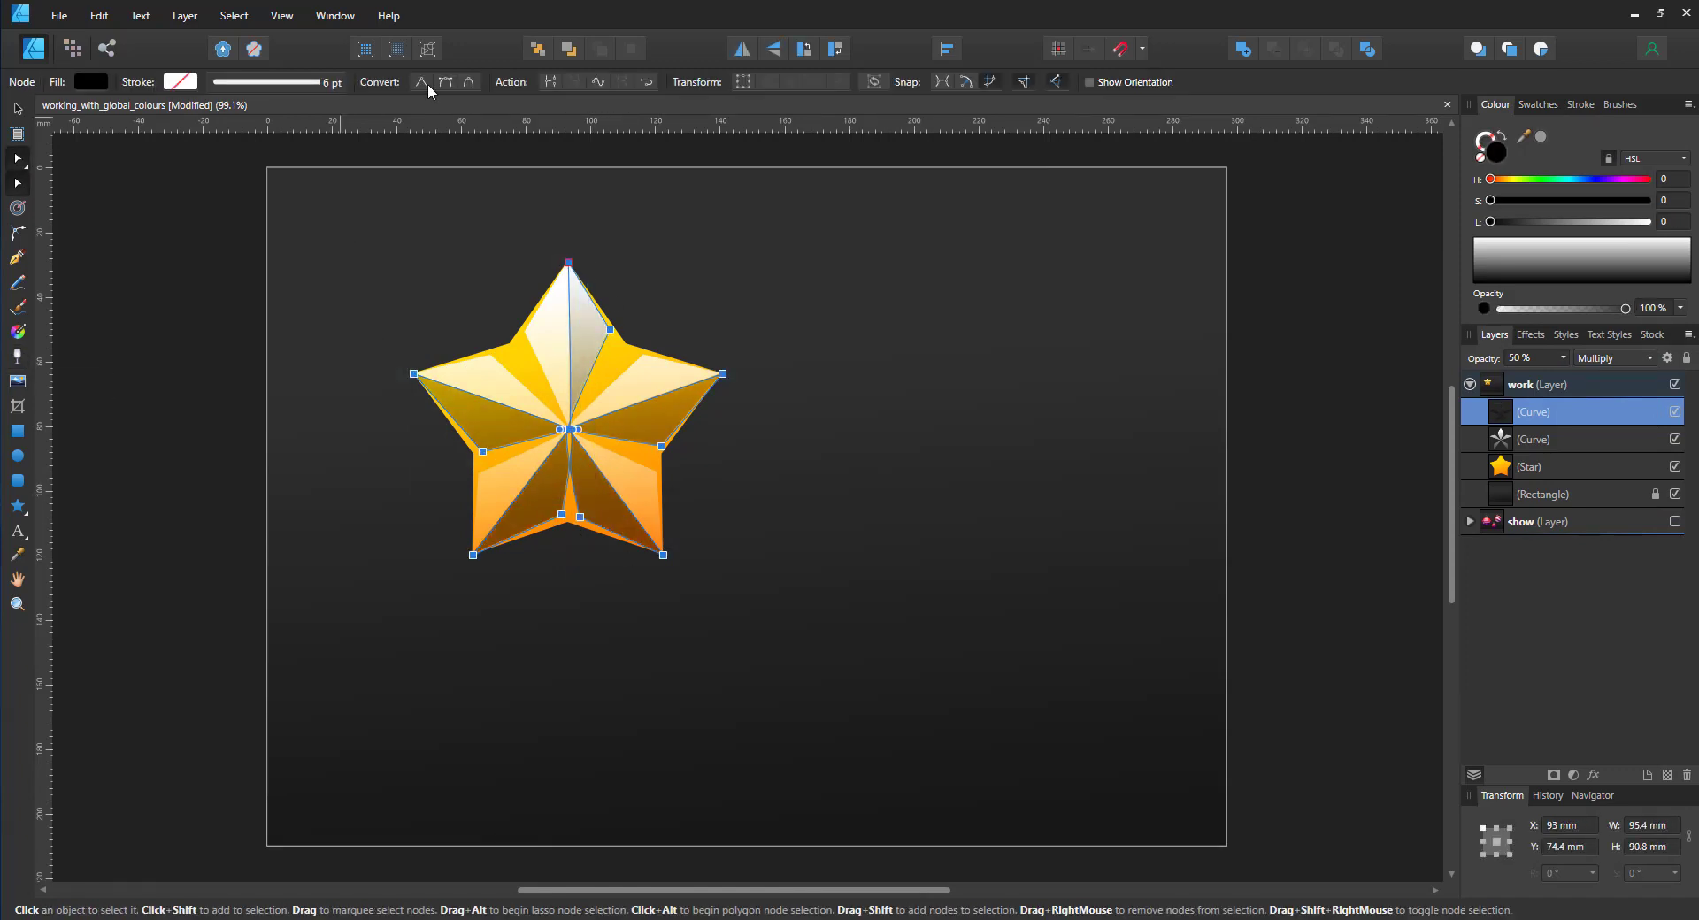
left_click(1614, 358)
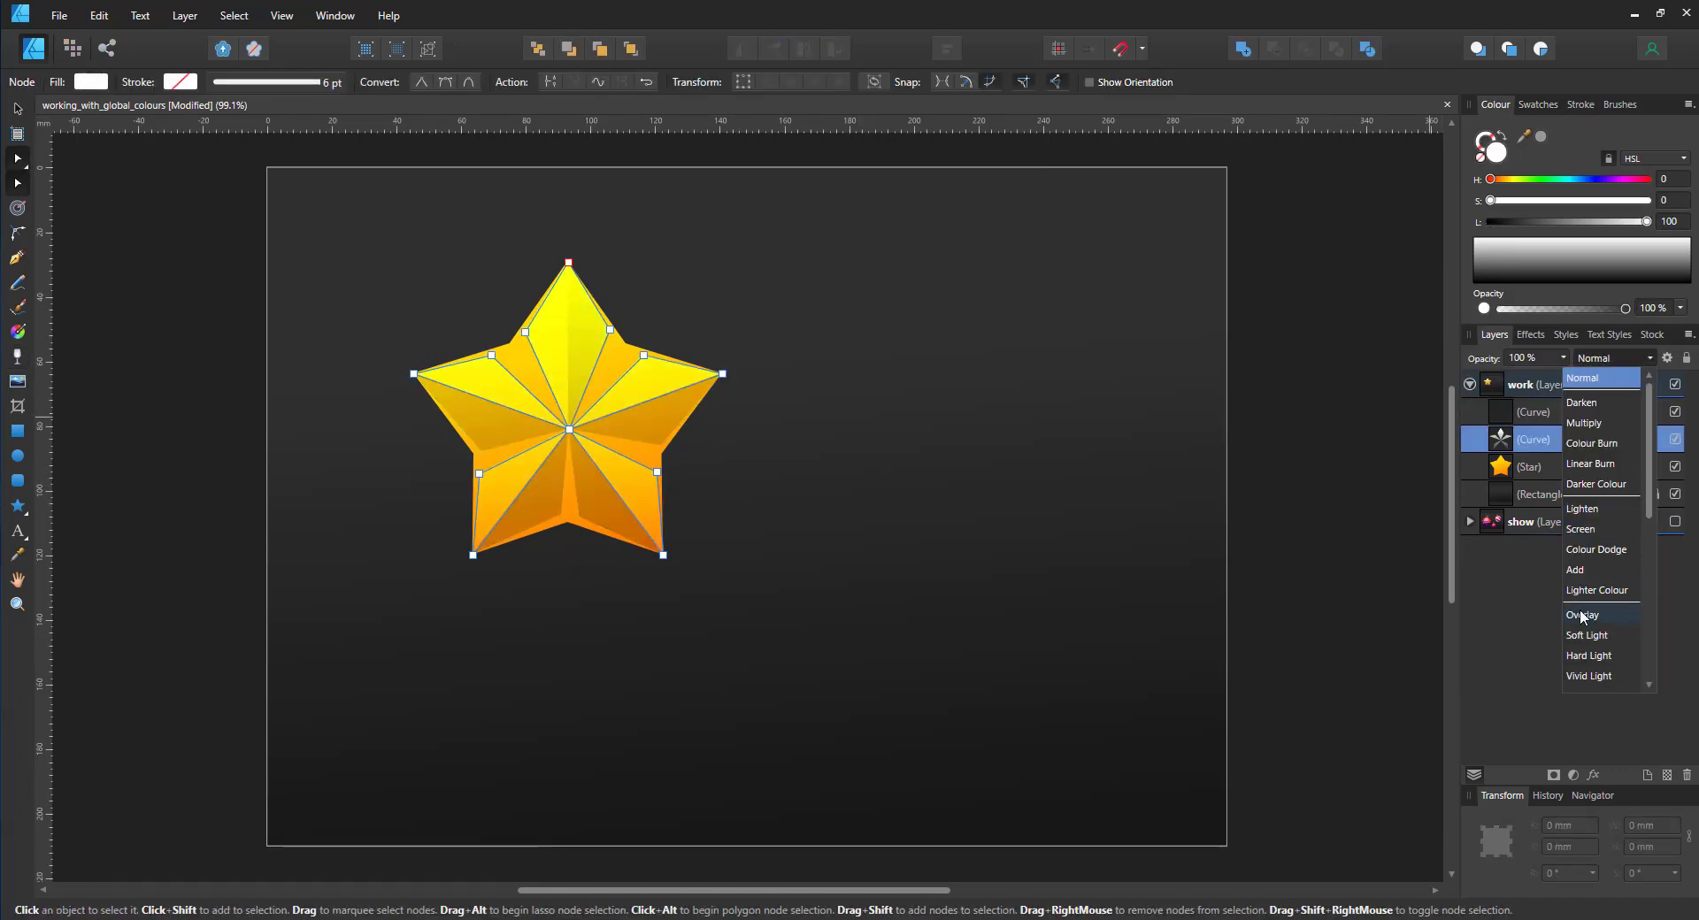
left_click(1584, 614)
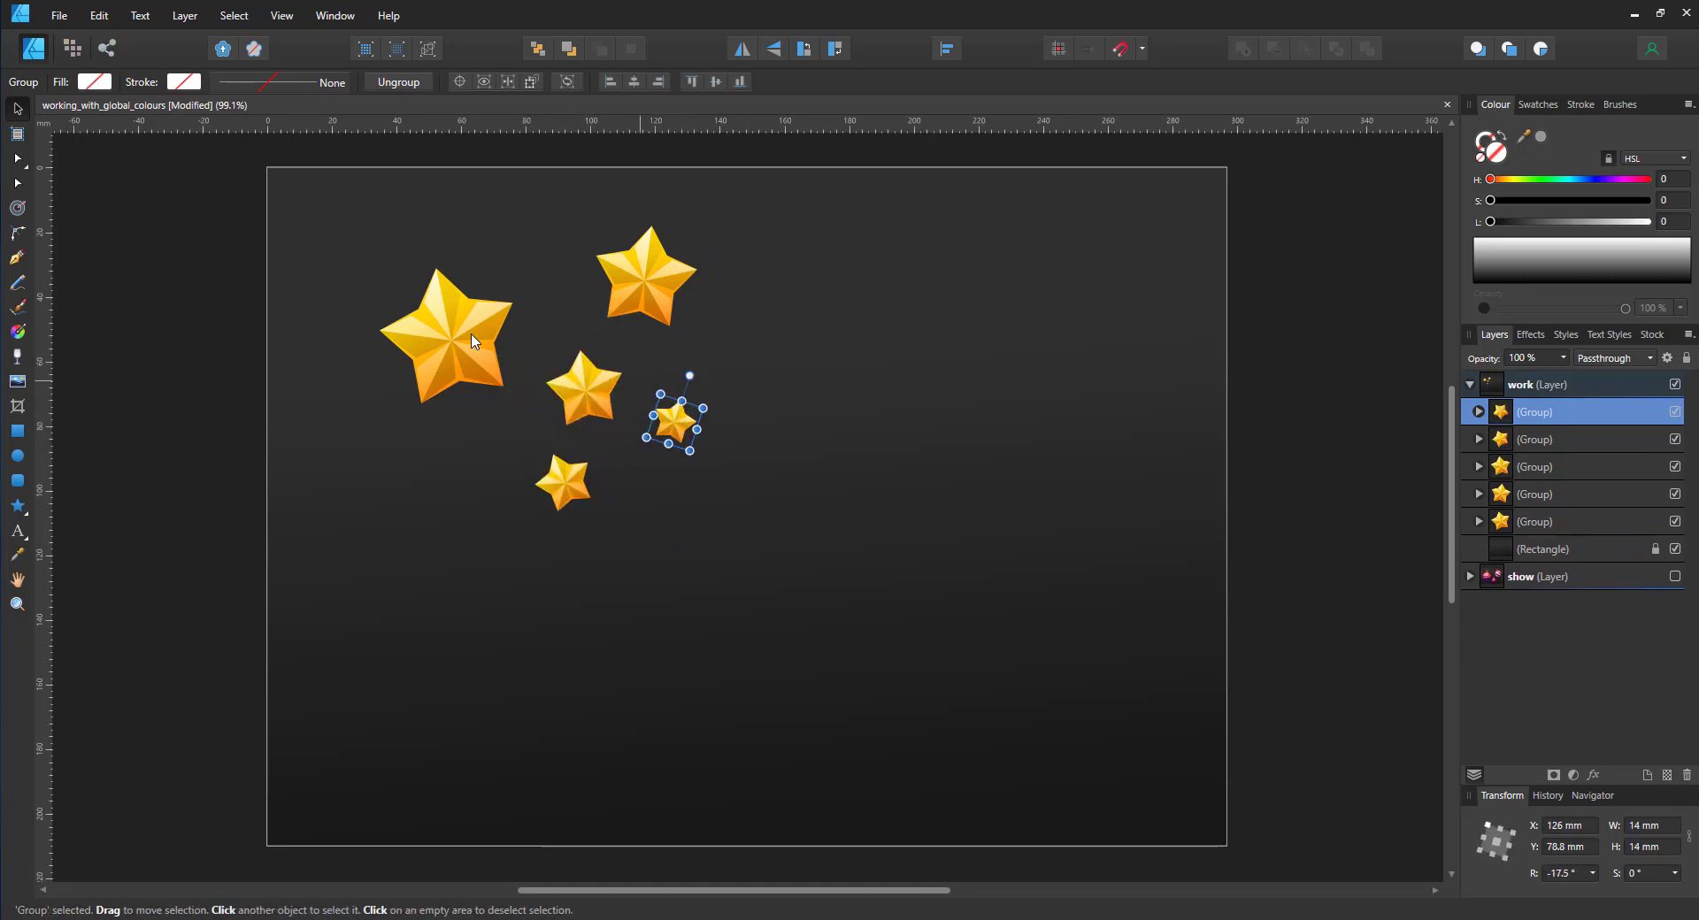
Place transparent star copies along the diagonal trail and finish the Gaussian Blur effect
left_click_drag(704, 444, 833, 634)
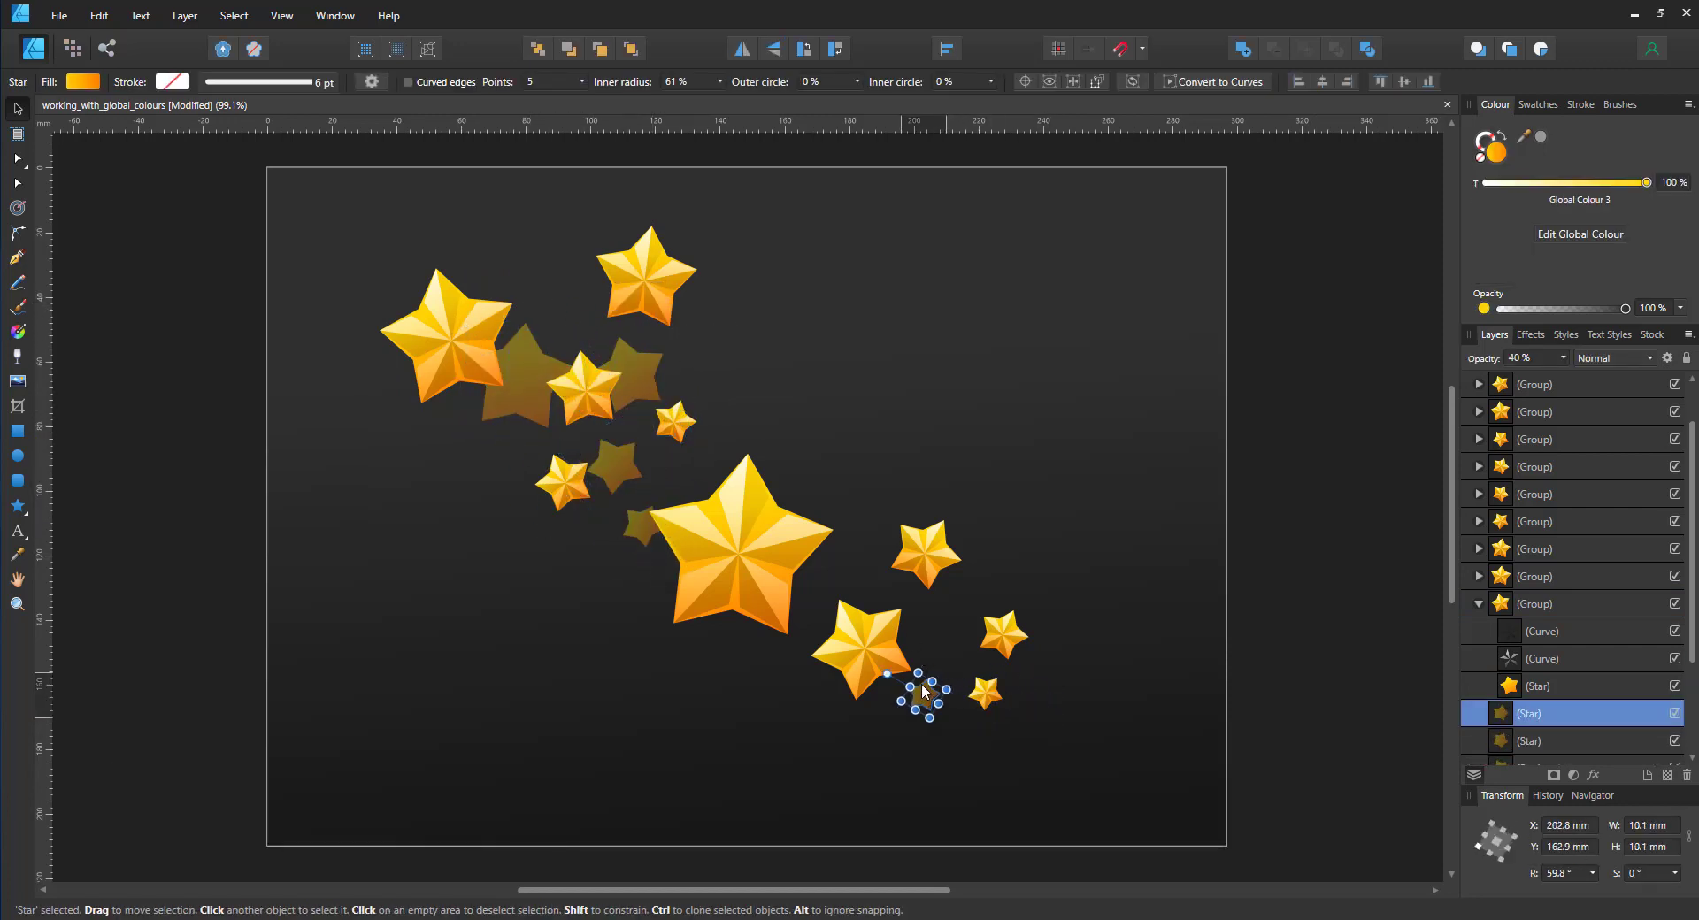
left_click_drag(921, 673, 715, 466)
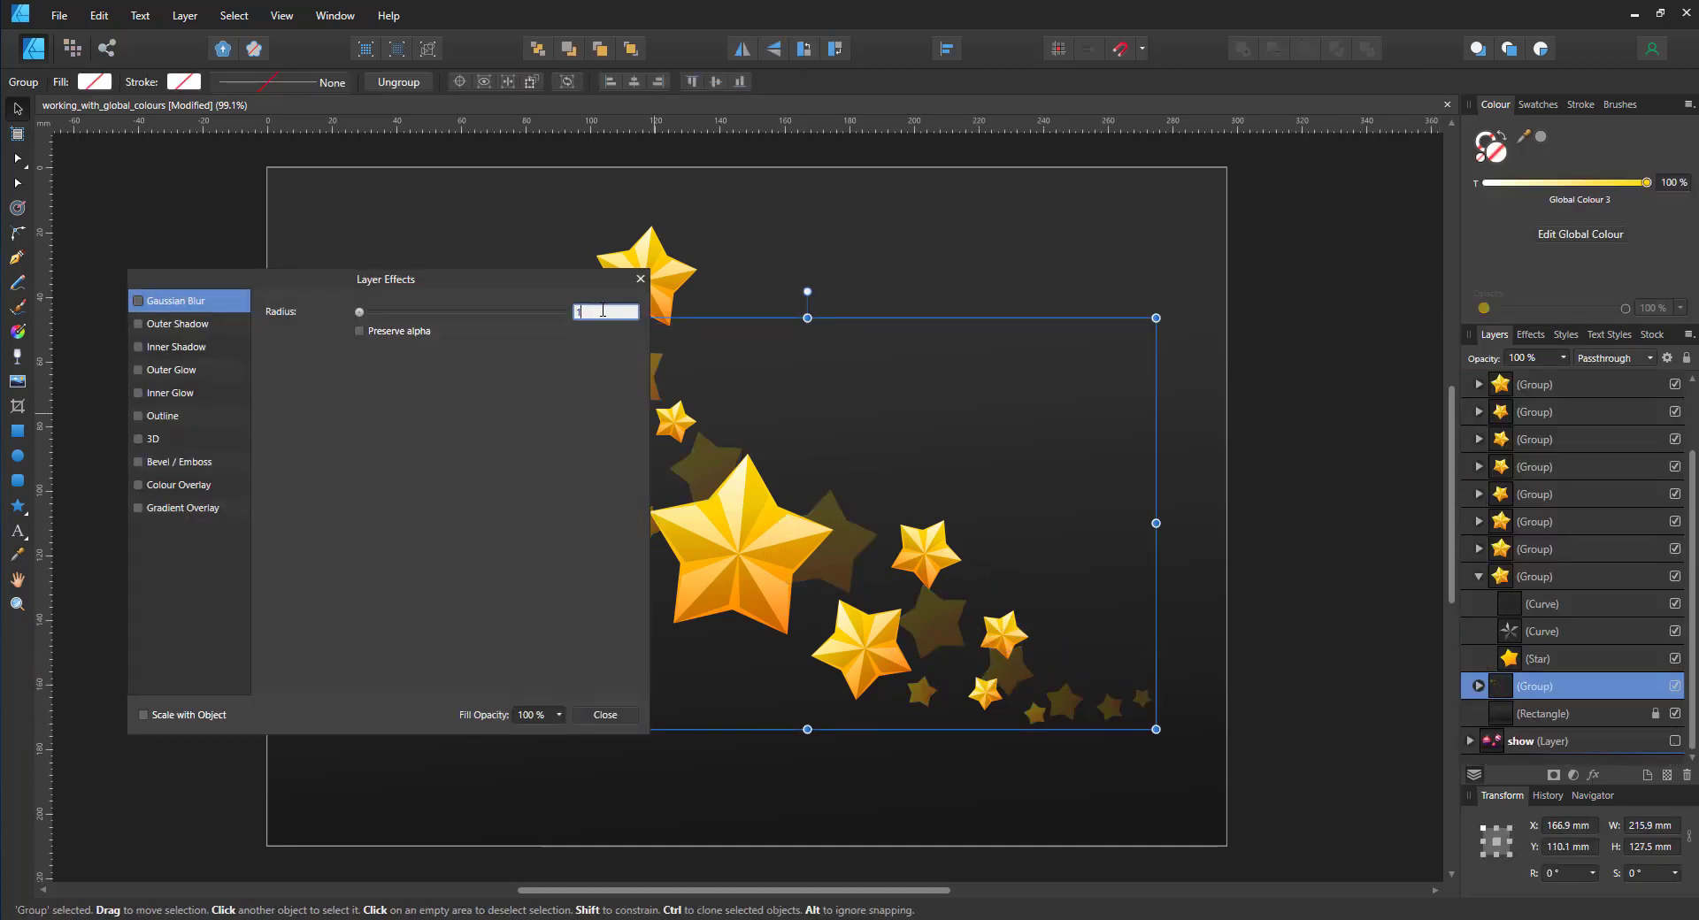
left_click(604, 715)
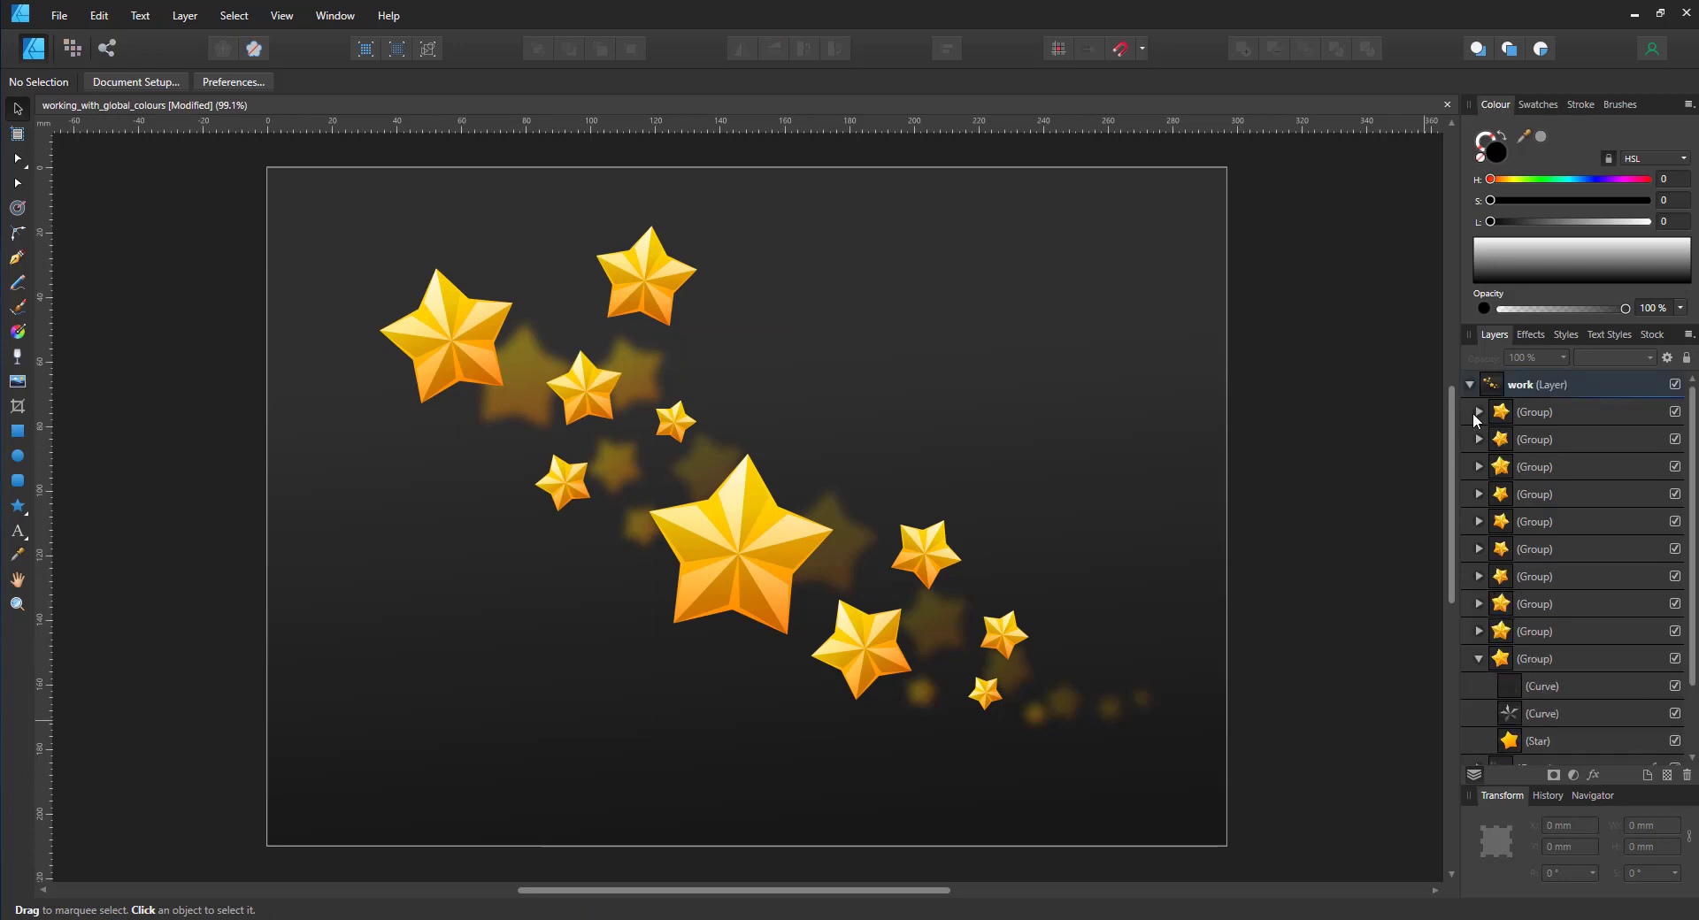
Expand the top star group and select its base star shape
left_click(673, 415)
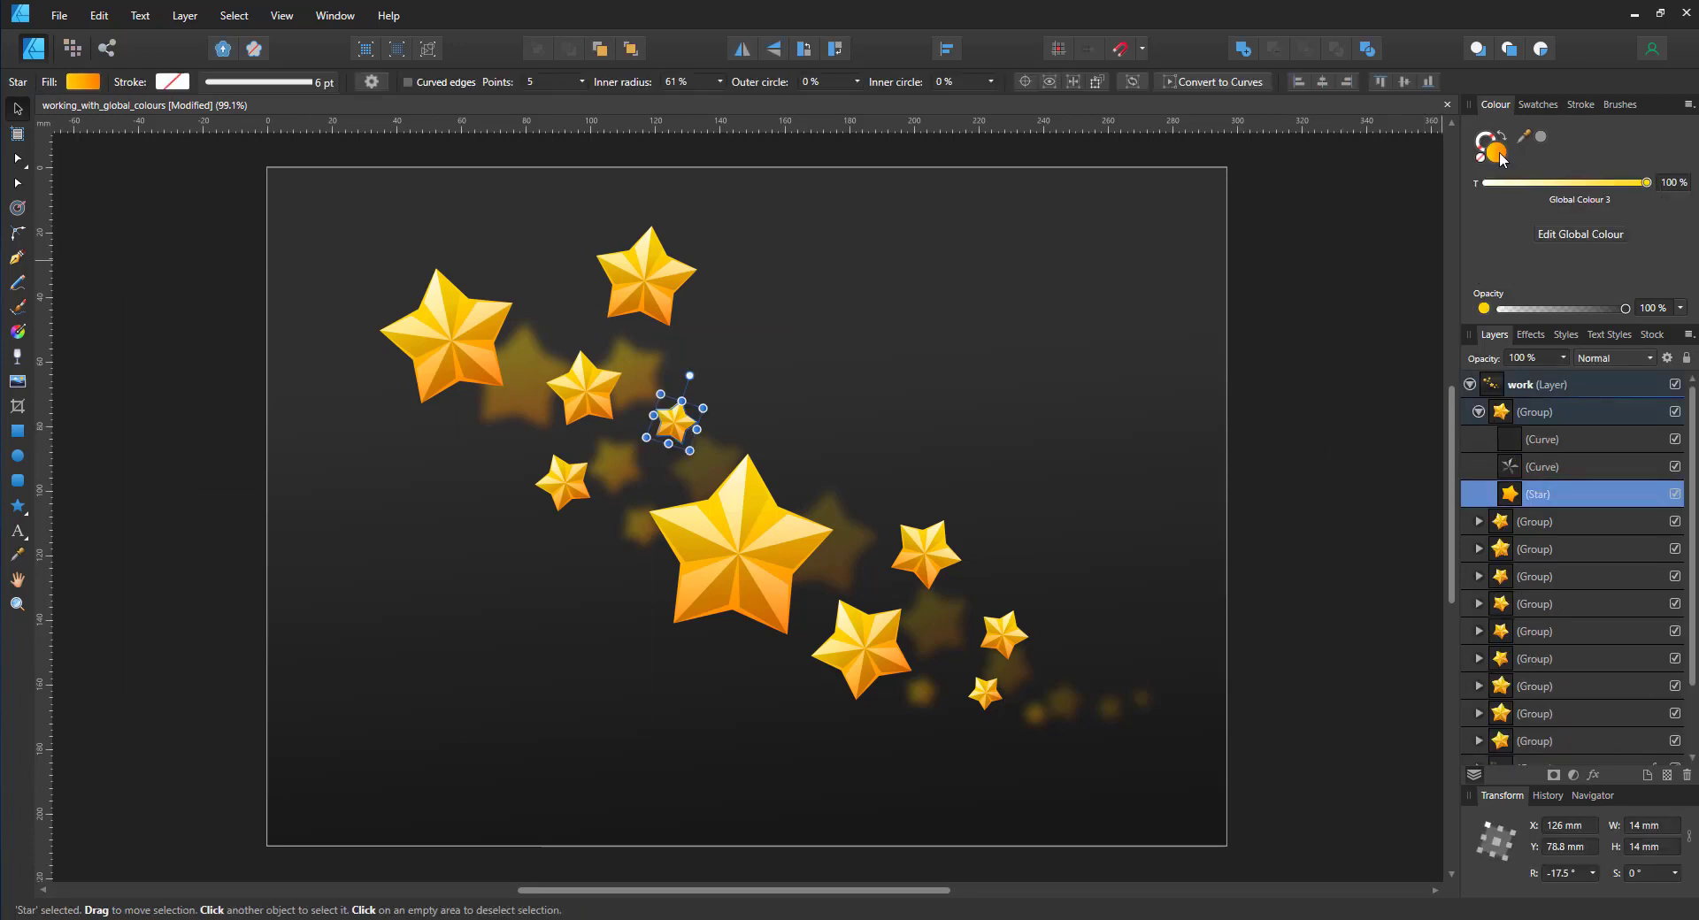
left_click(1538, 105)
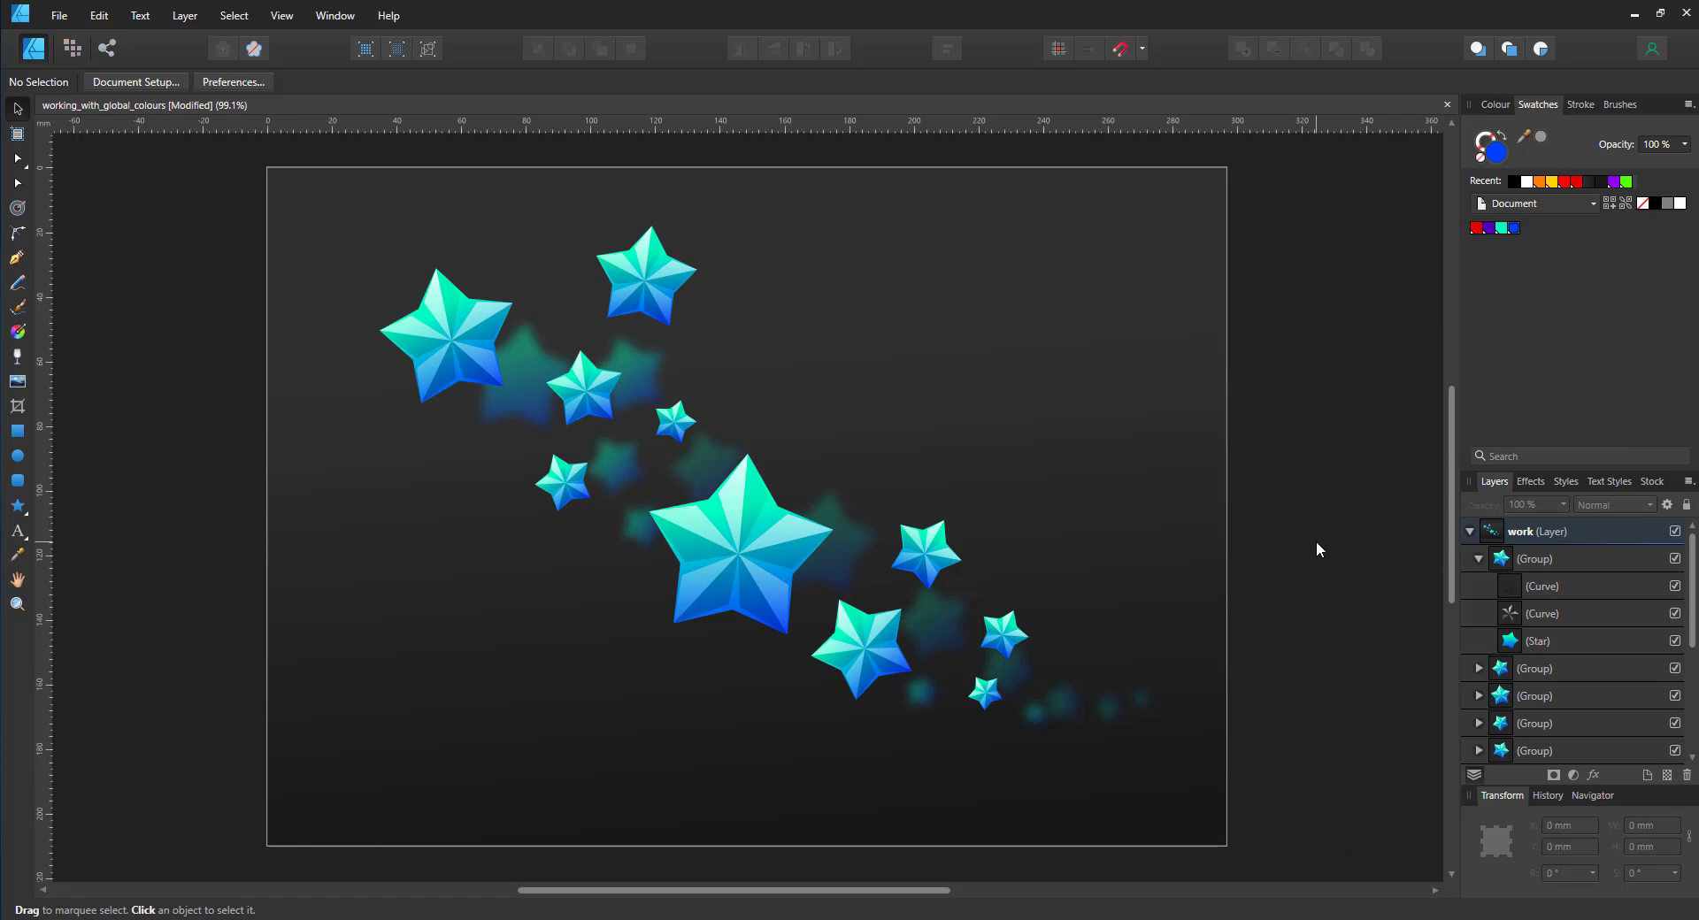
mouse_move(770, 522)
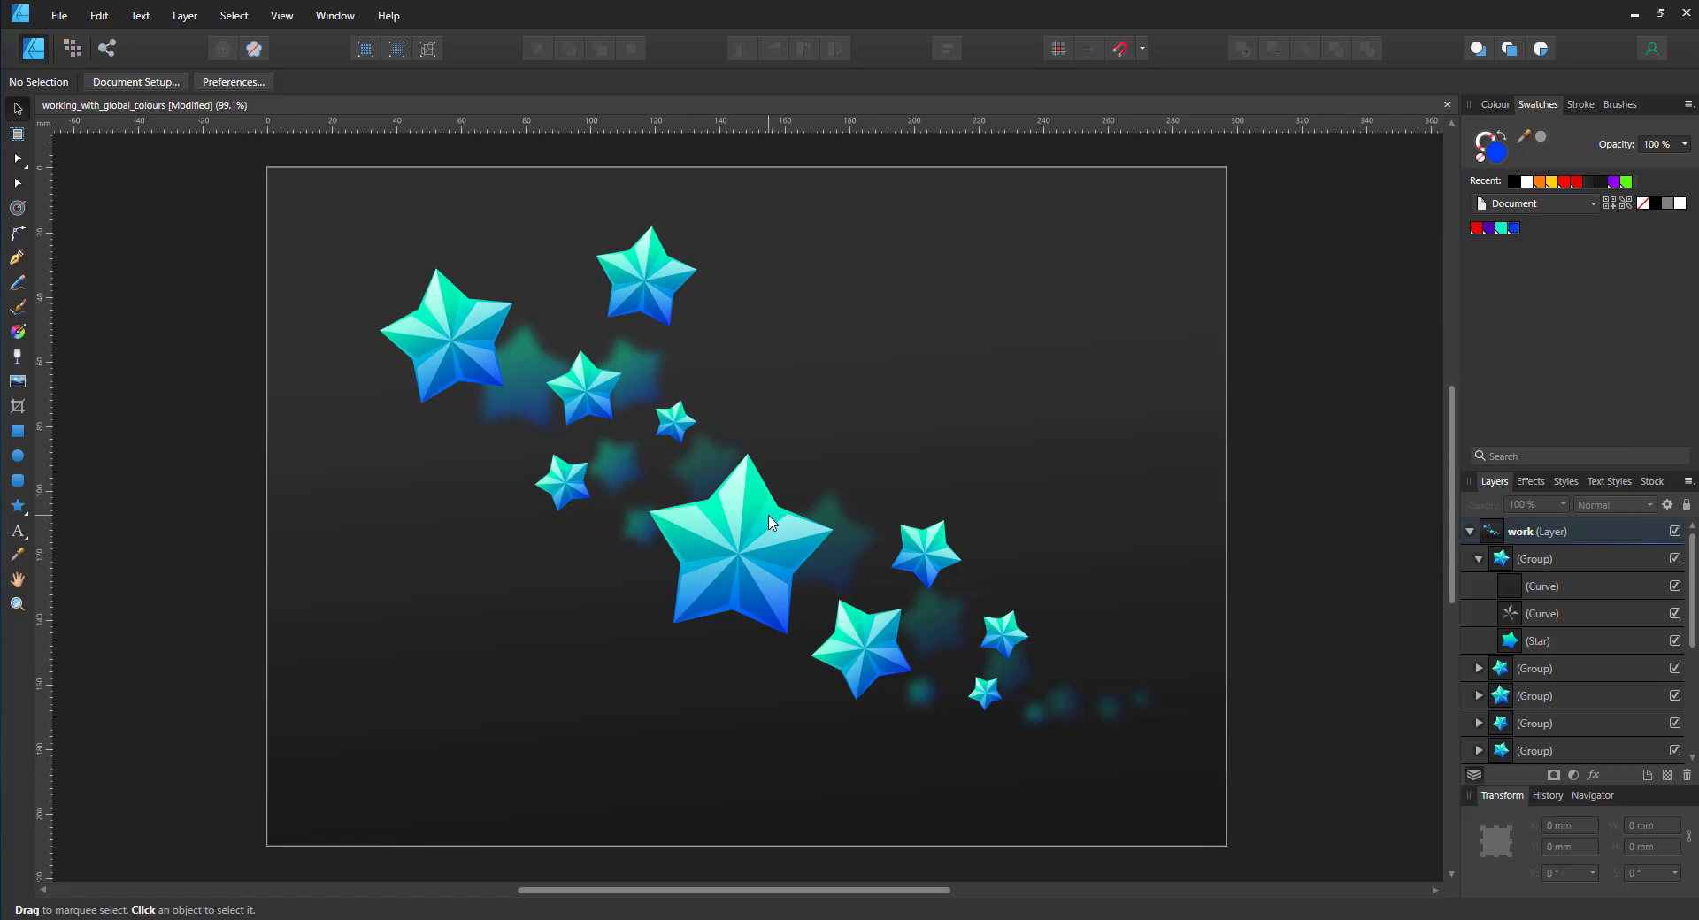
Edit the shared global colour so all stars and blurred copies turn warm orange
left_click(939, 613)
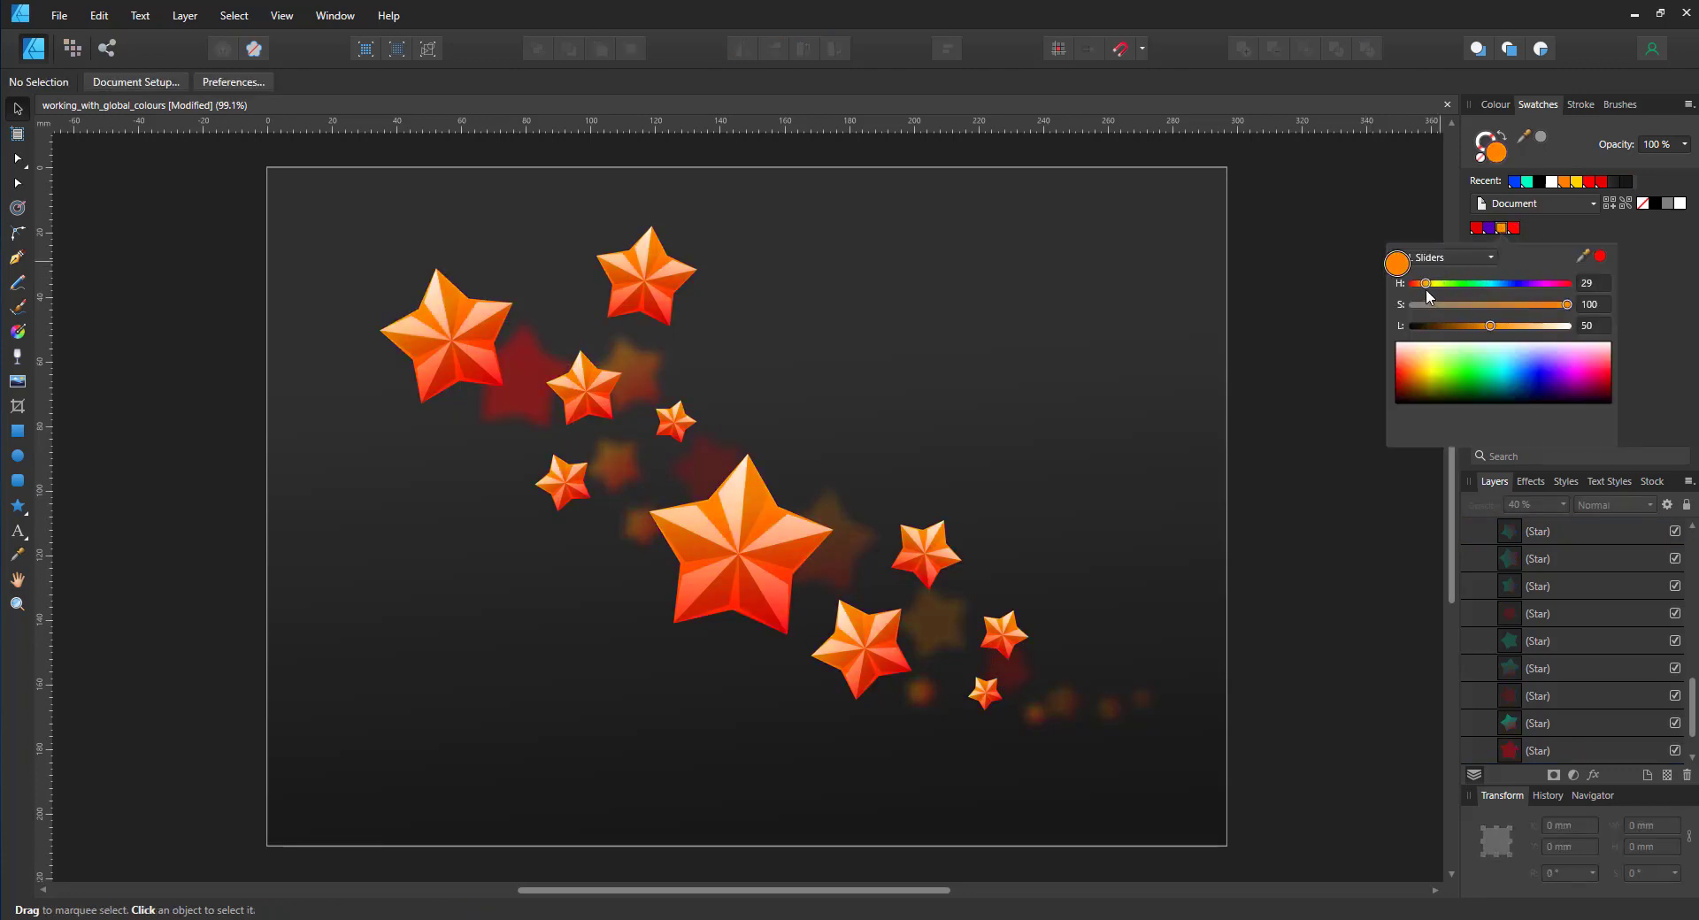
Shift the global colour hue slider to adjust every star's colour scheme
left_click_drag(1423, 284, 1431, 284)
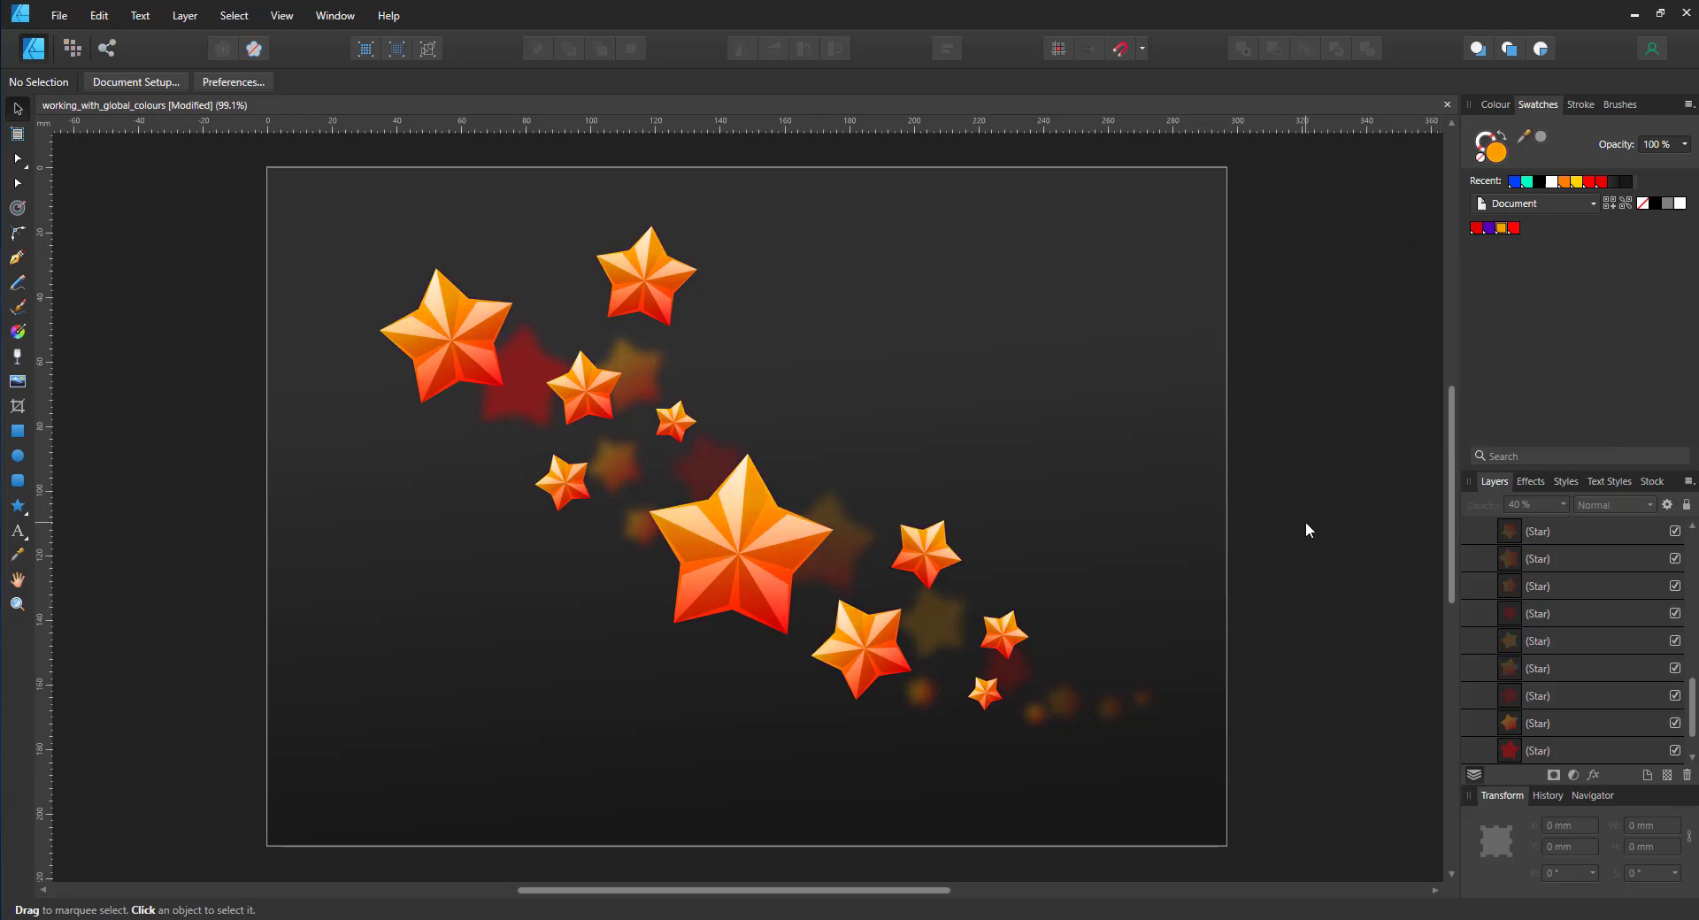
mouse_move(1299, 527)
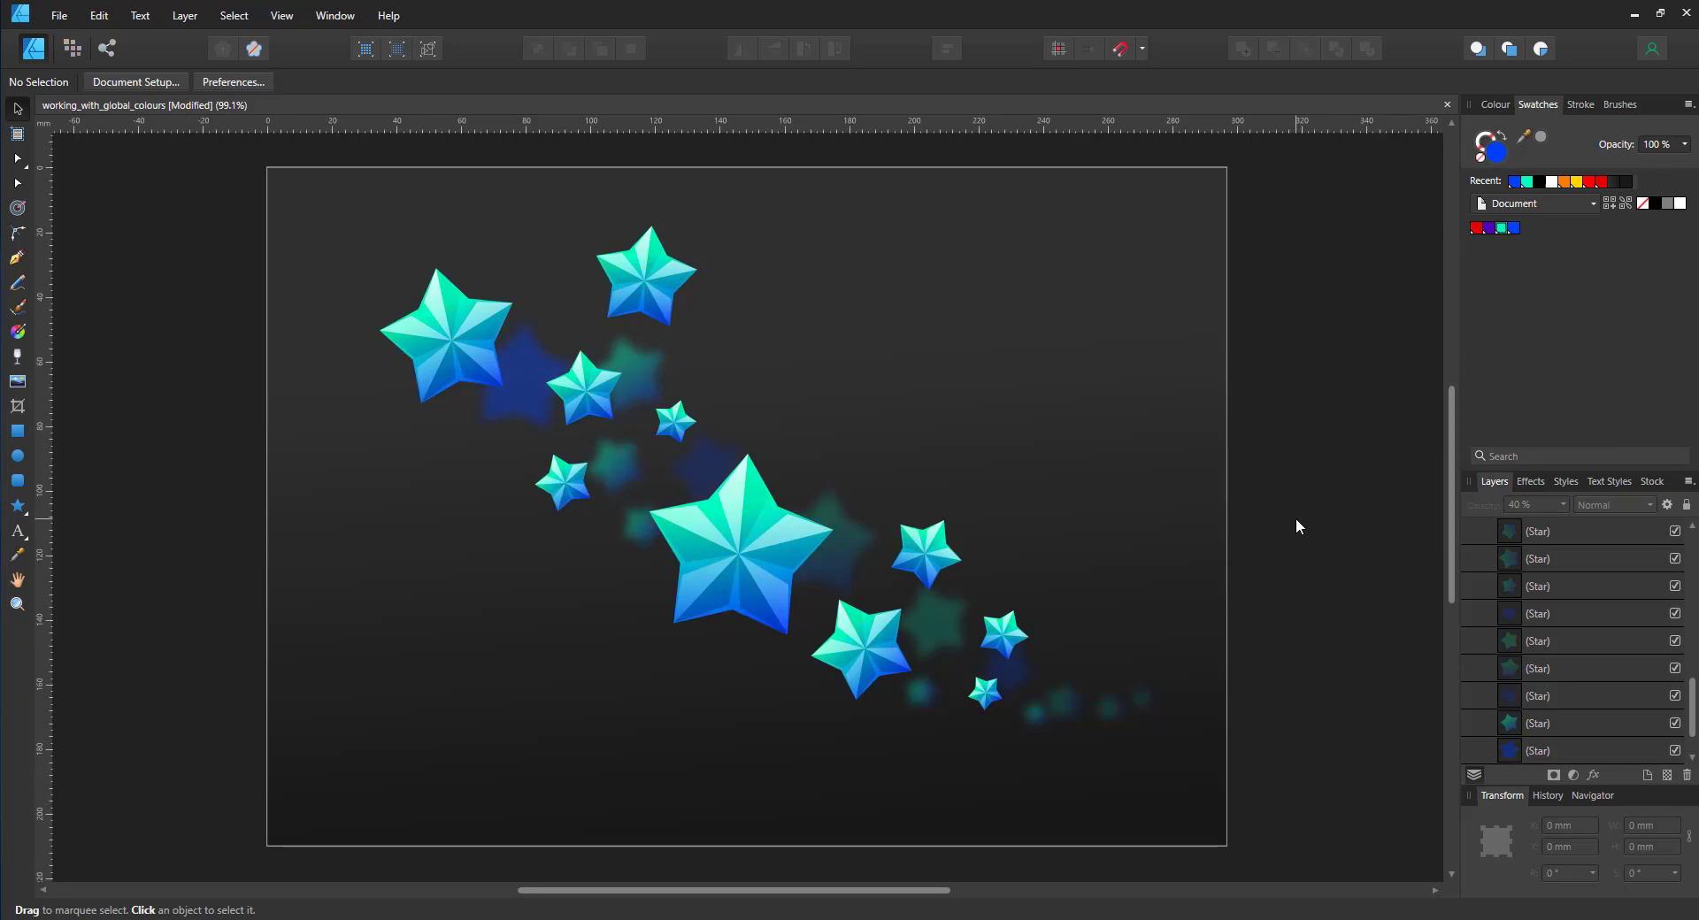
mouse_move(1305, 524)
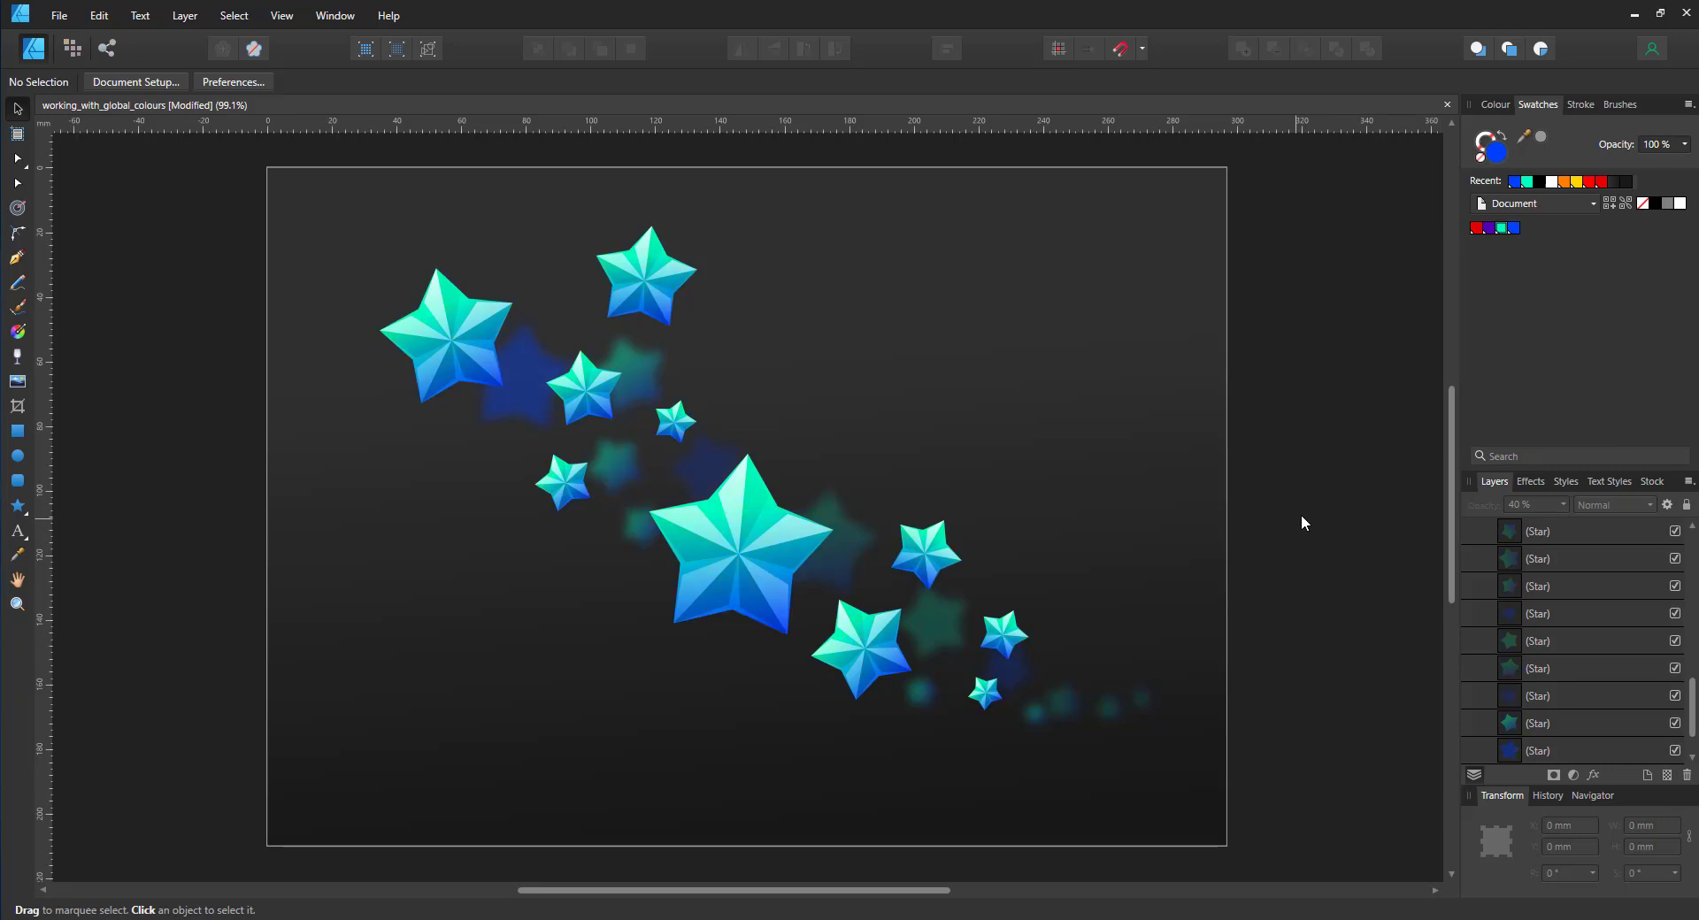
mouse_move(1321, 513)
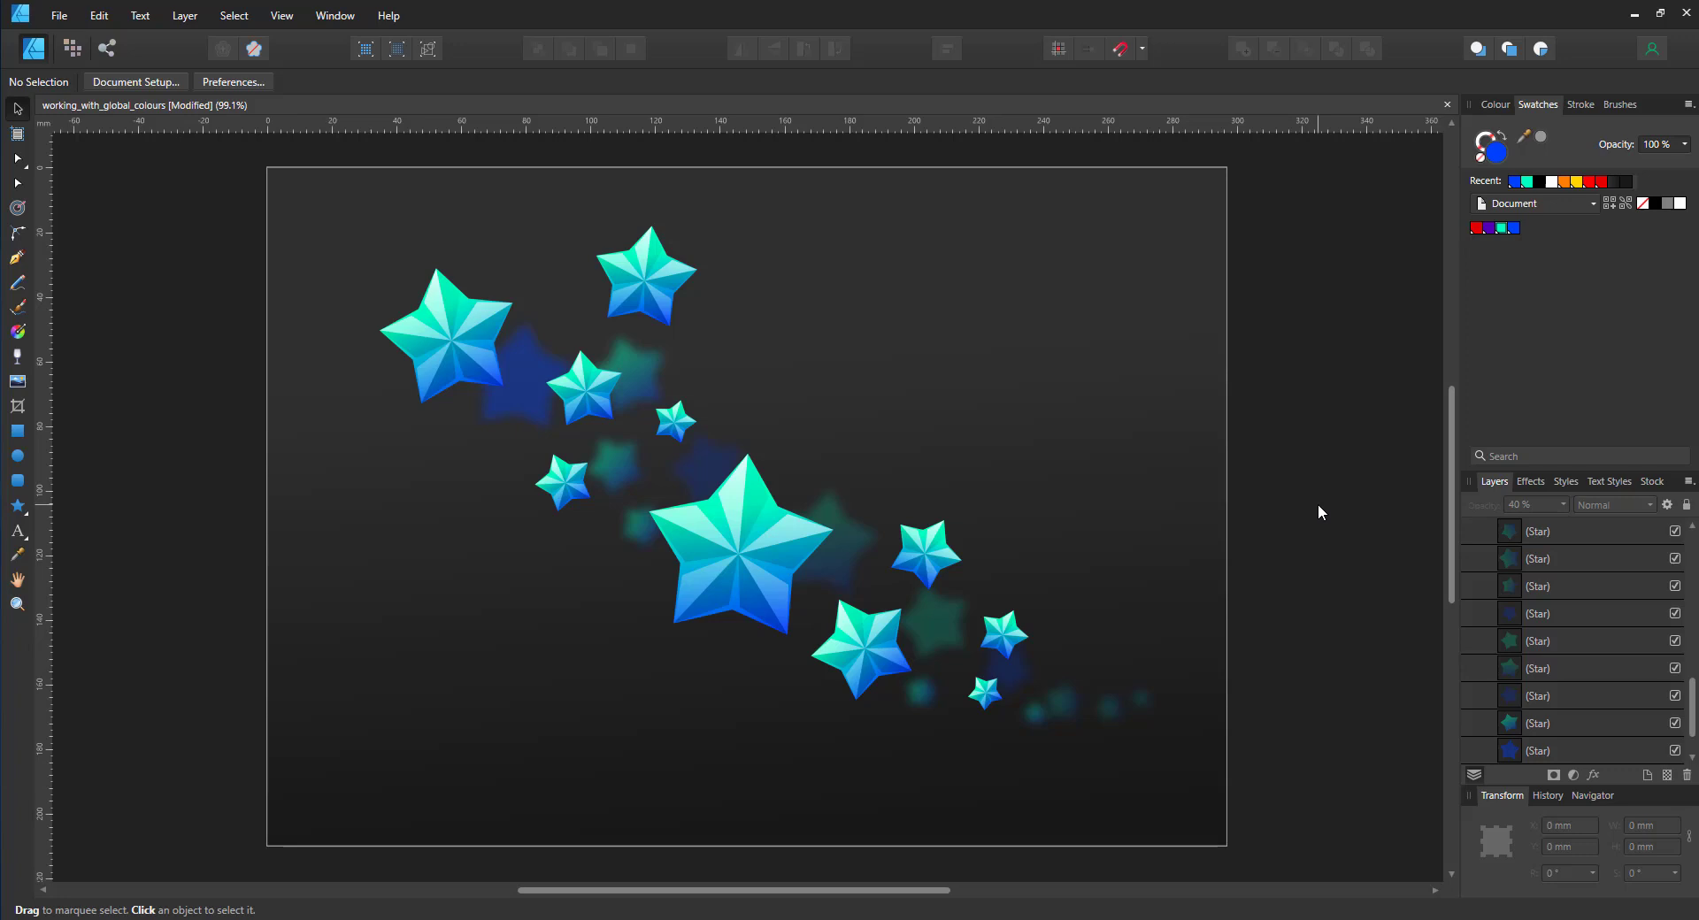
mouse_move(317, 792)
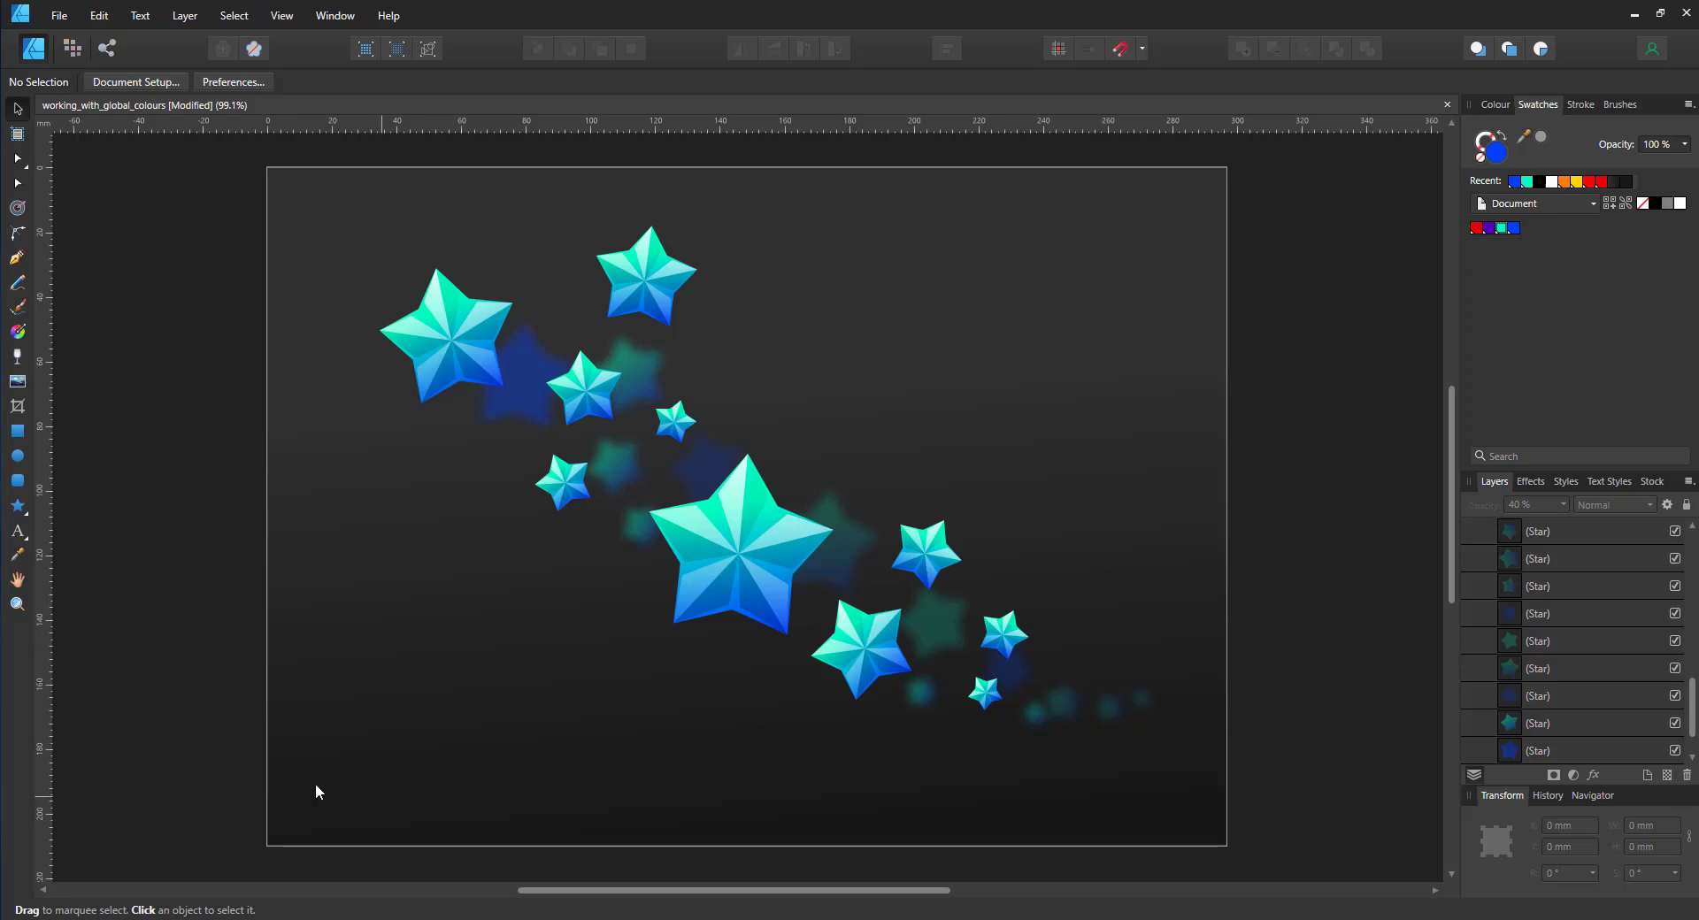